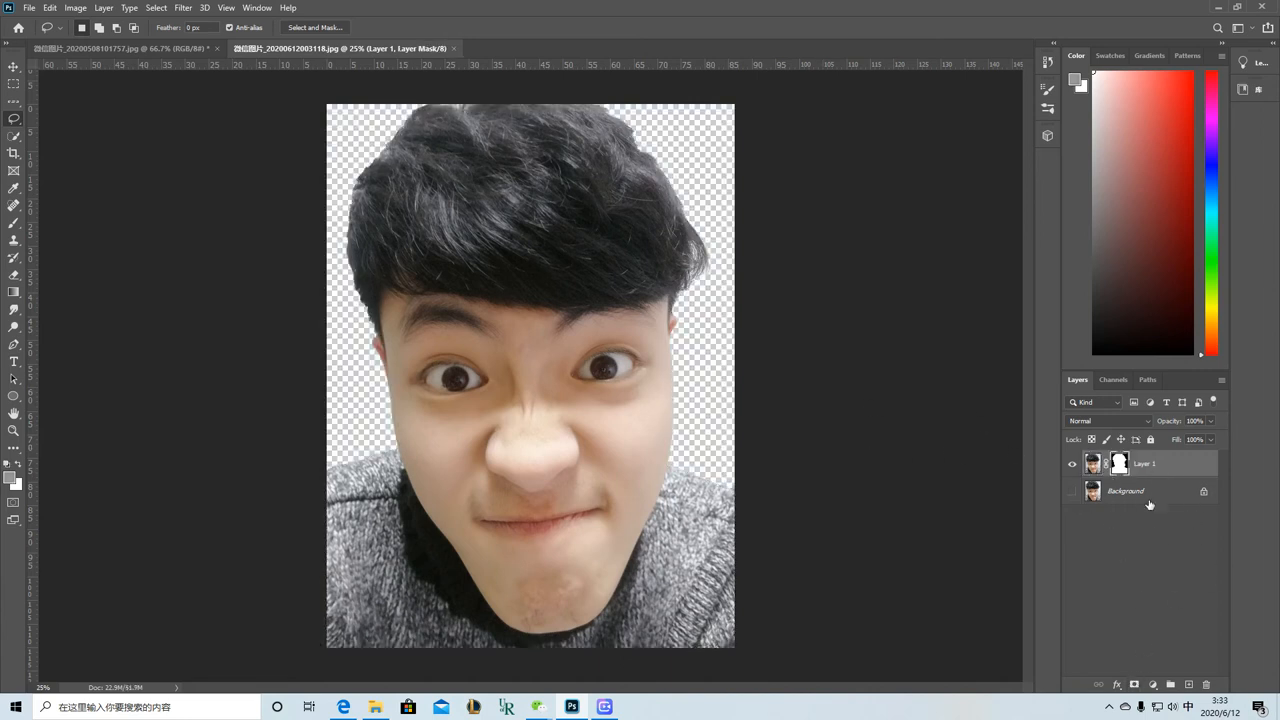
# - Add a white Solid Color fill layer and merge it with Layer 1
pyautogui.click(1150, 684)
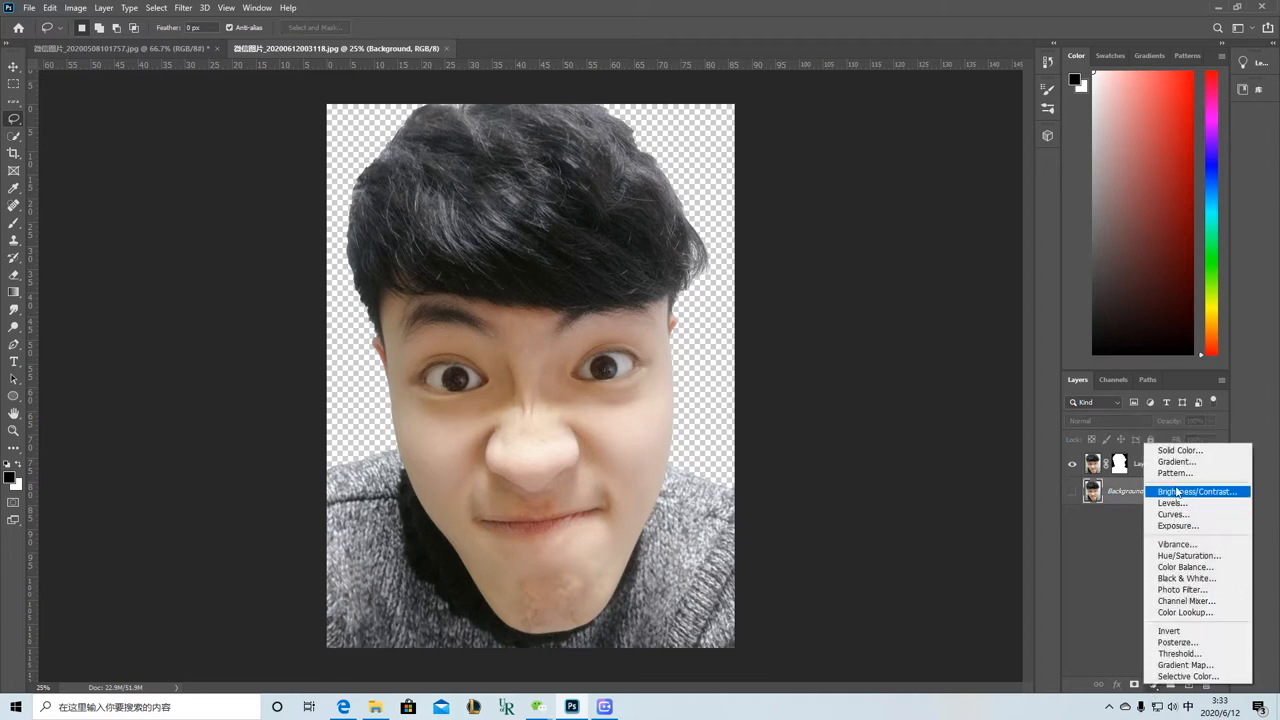
pyautogui.click(1179, 450)
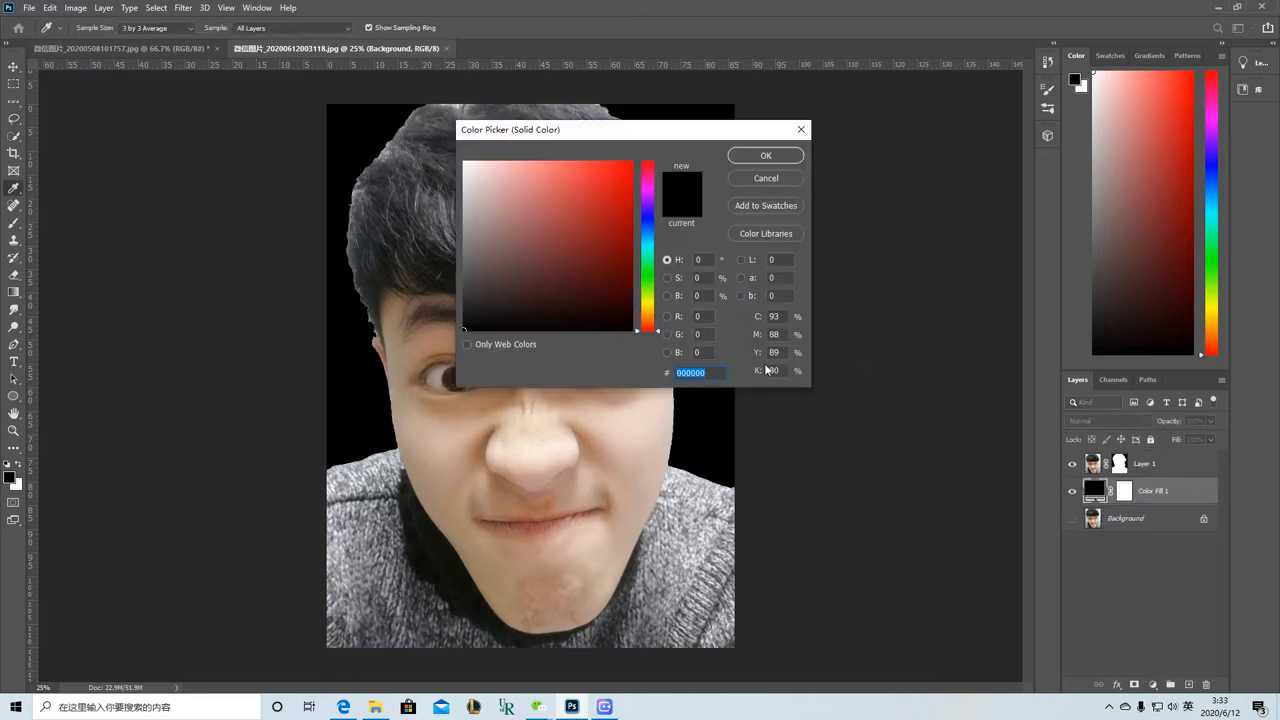
pyautogui.click(465, 165)
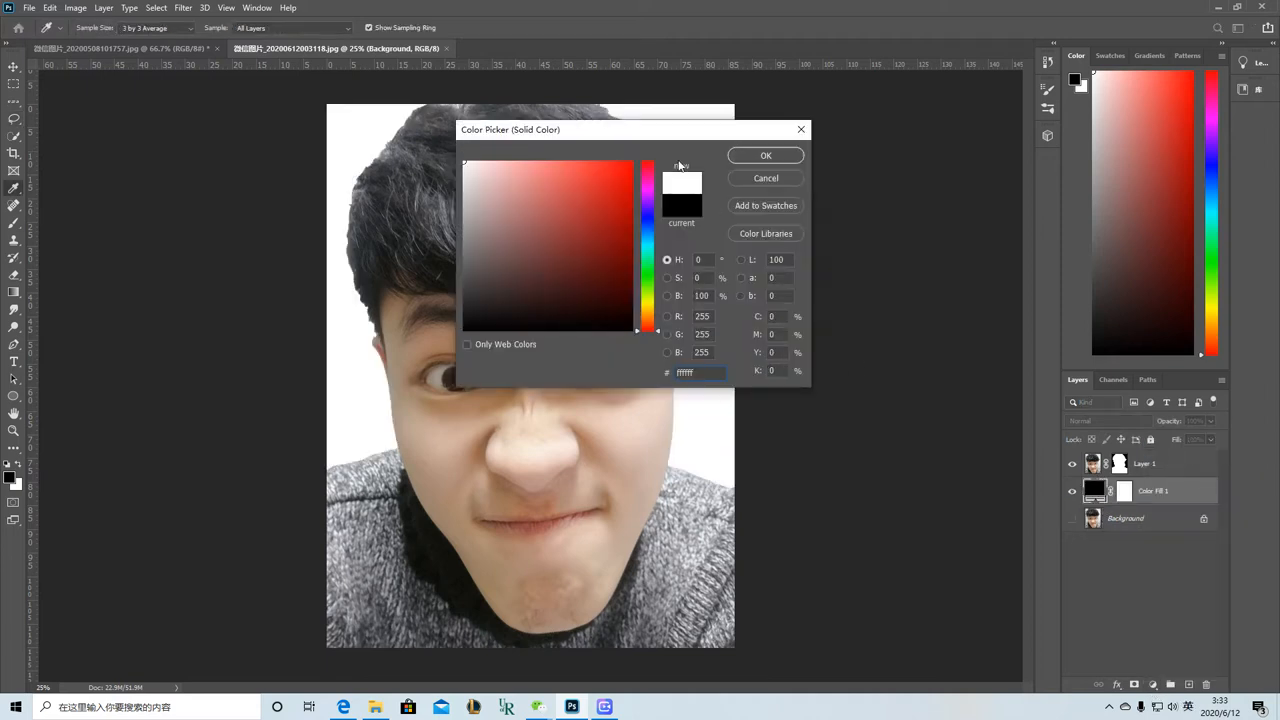
pyautogui.click(765, 155)
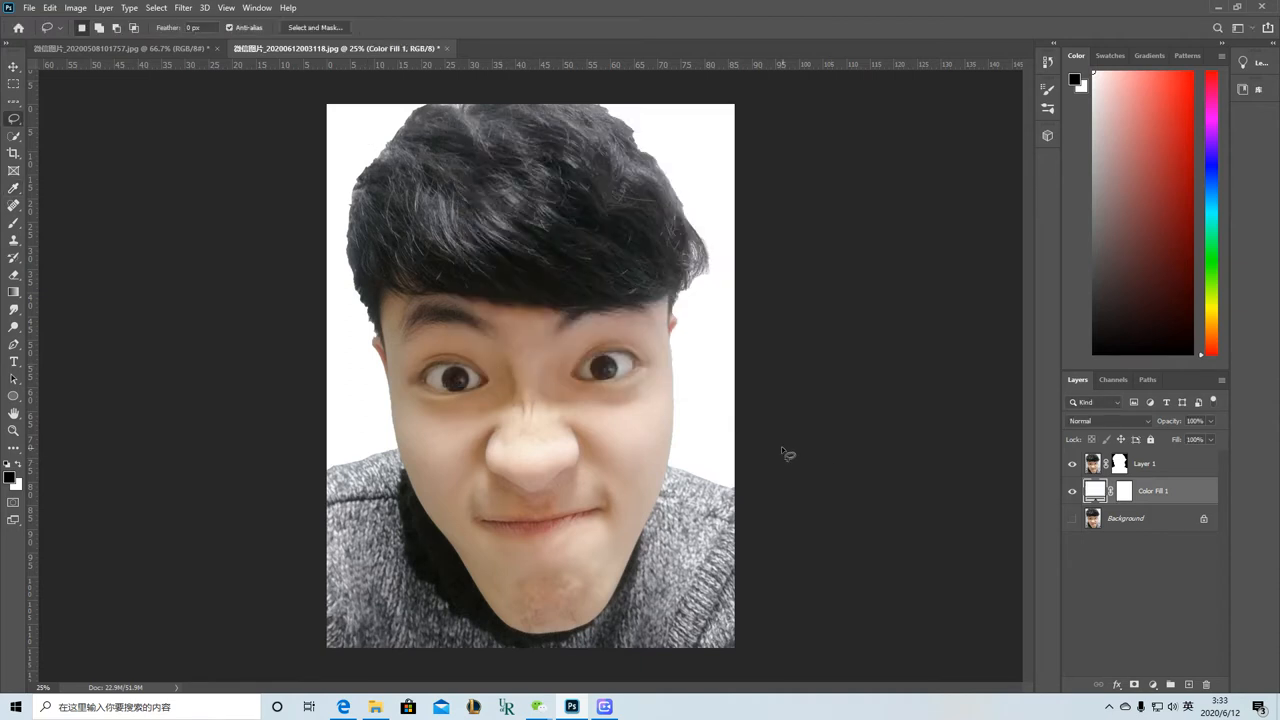
pyautogui.click(1143, 463)
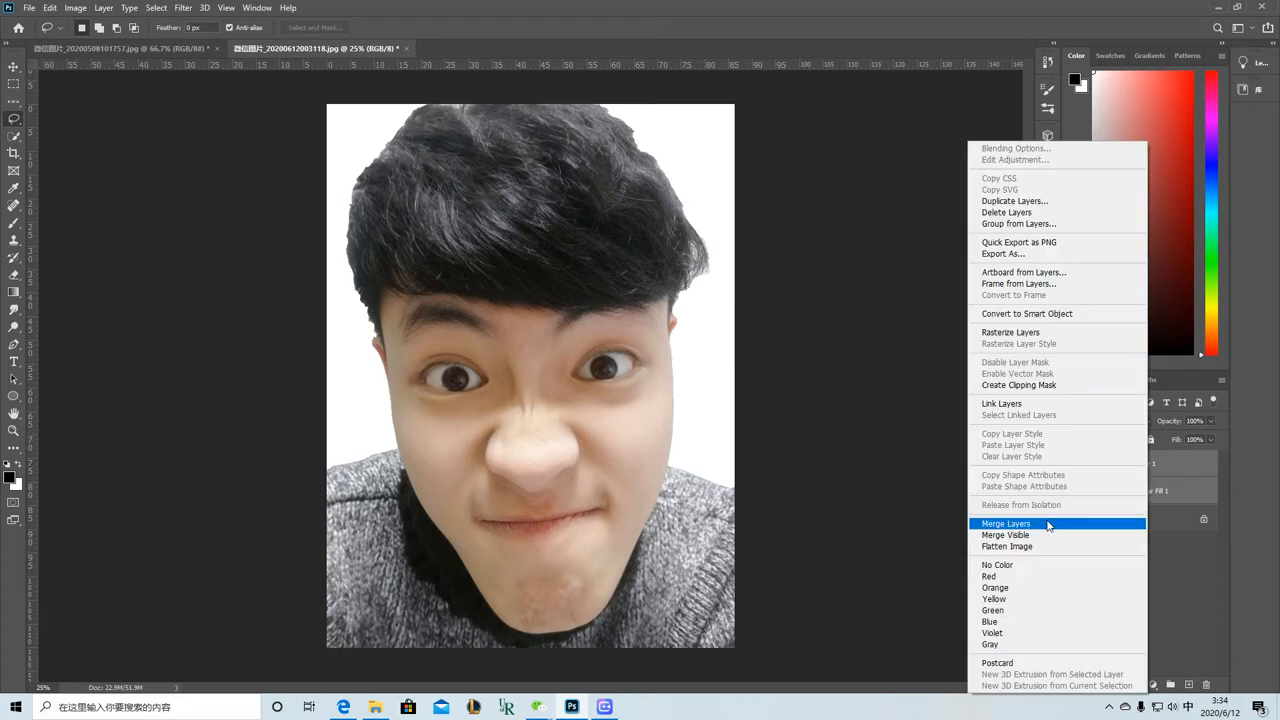
pyautogui.click(1005, 524)
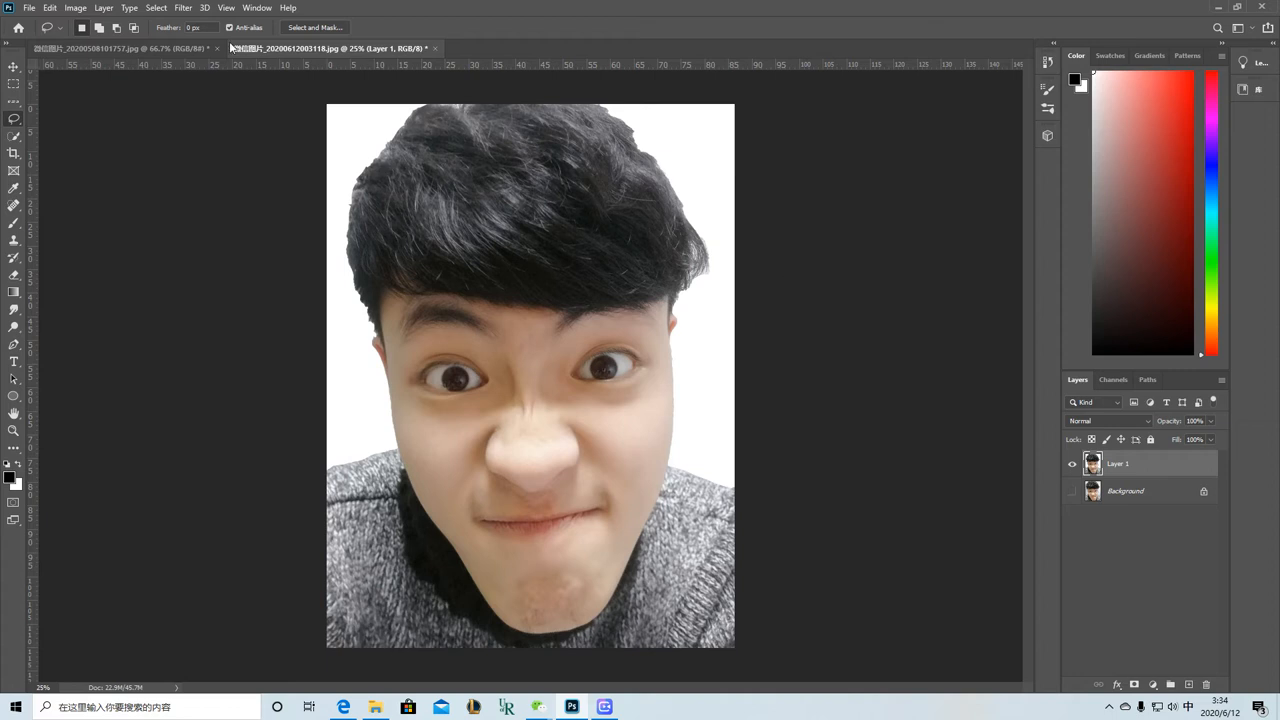
# - Apply Smart Sharpen, then an anisotropic Diffuse filter to the portrait
pyautogui.click(183, 8)
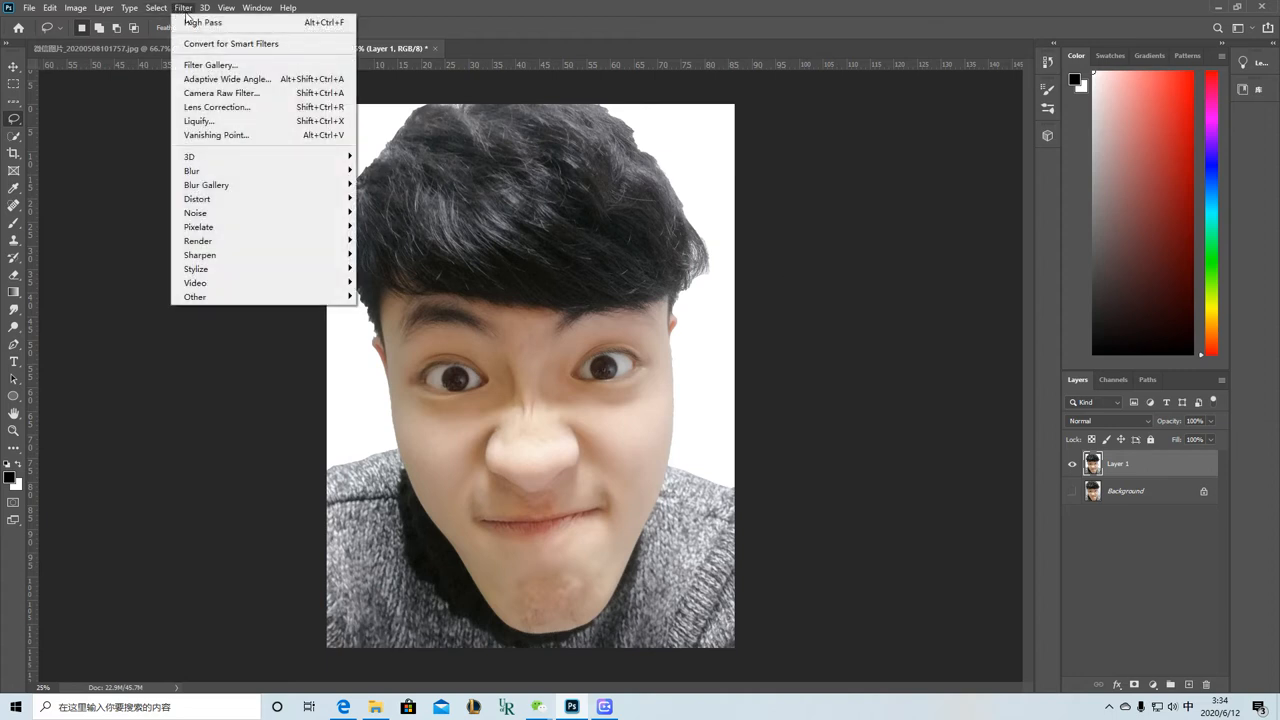
pyautogui.moveTo(256, 255)
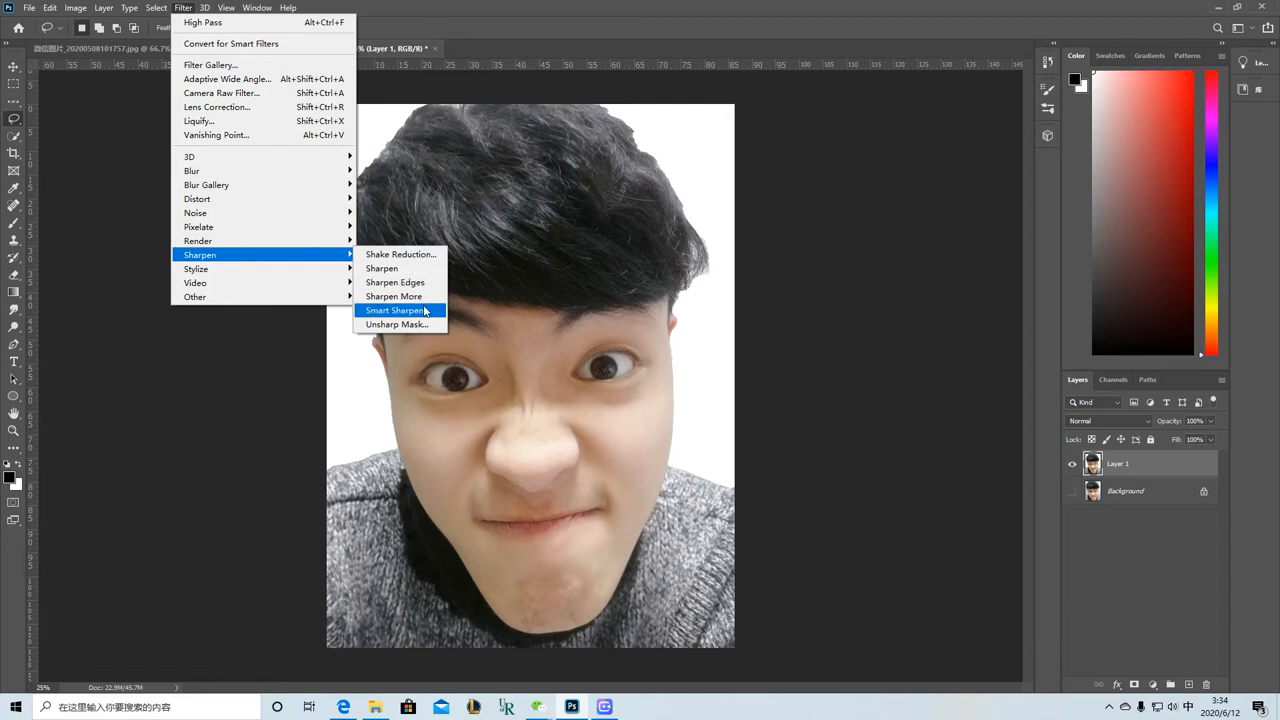
pyautogui.click(396, 310)
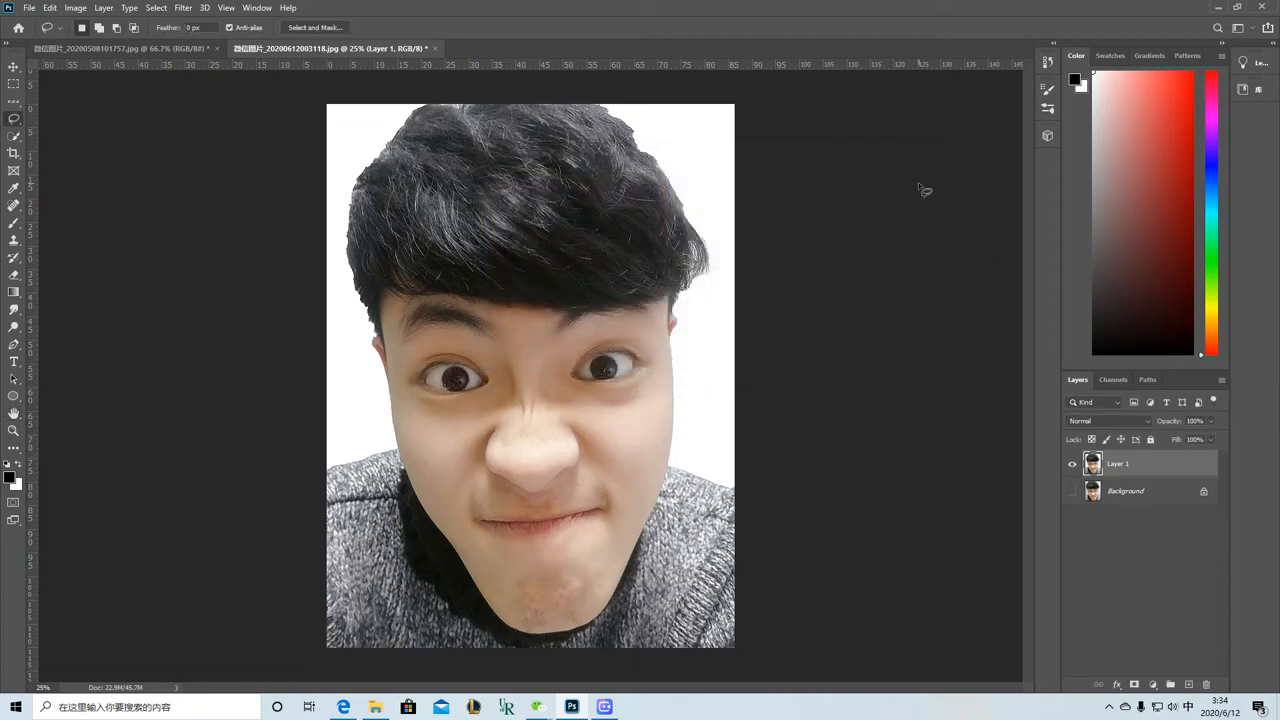
pyautogui.moveTo(1015, 416)
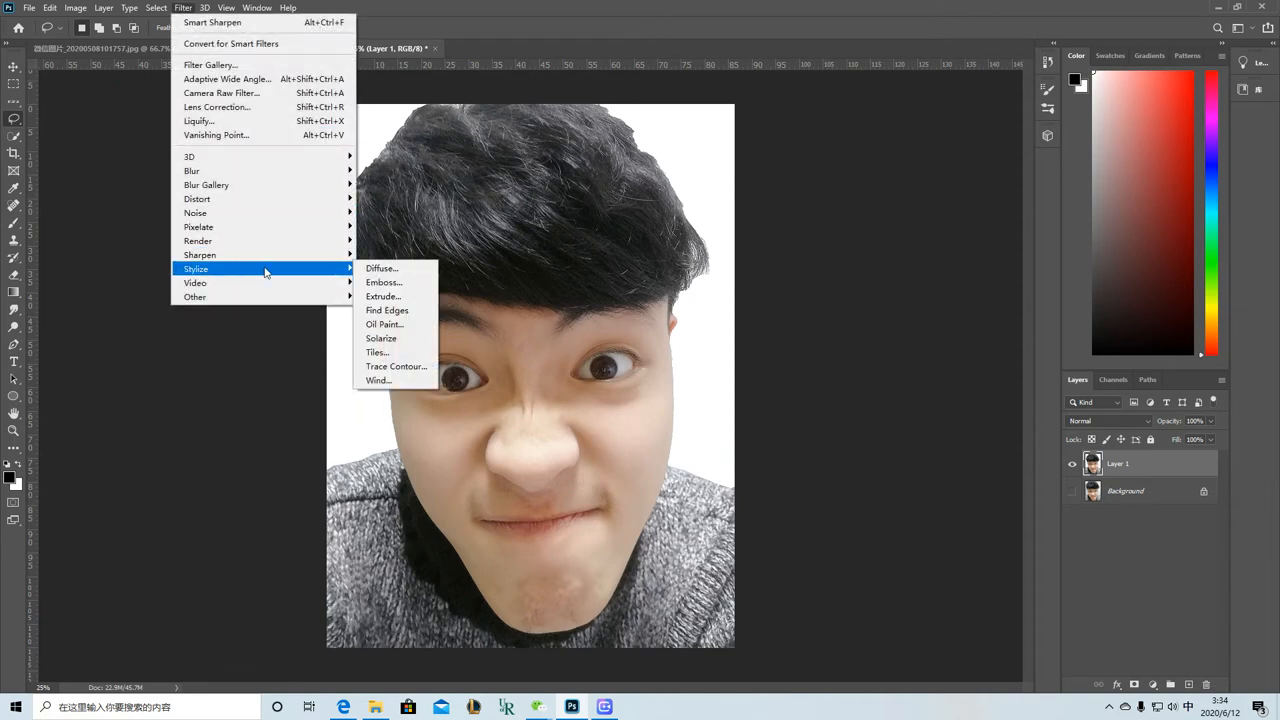
pyautogui.moveTo(381, 268)
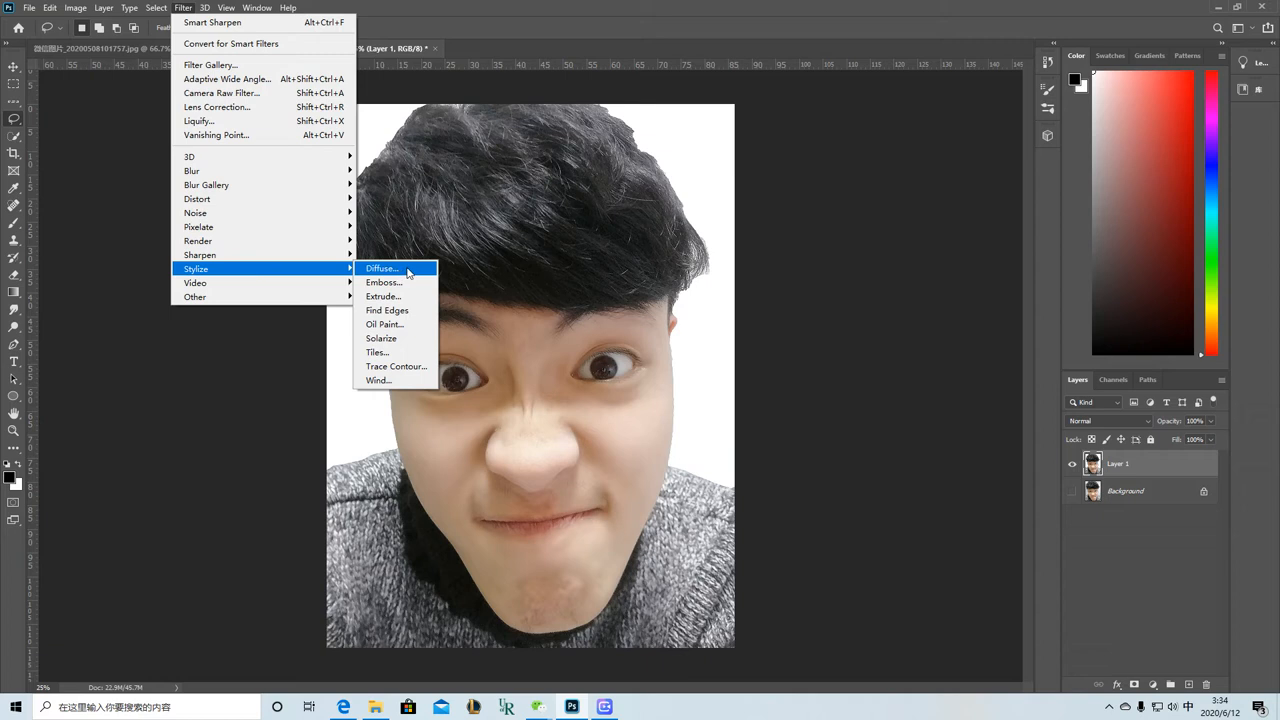
pyautogui.click(381, 268)
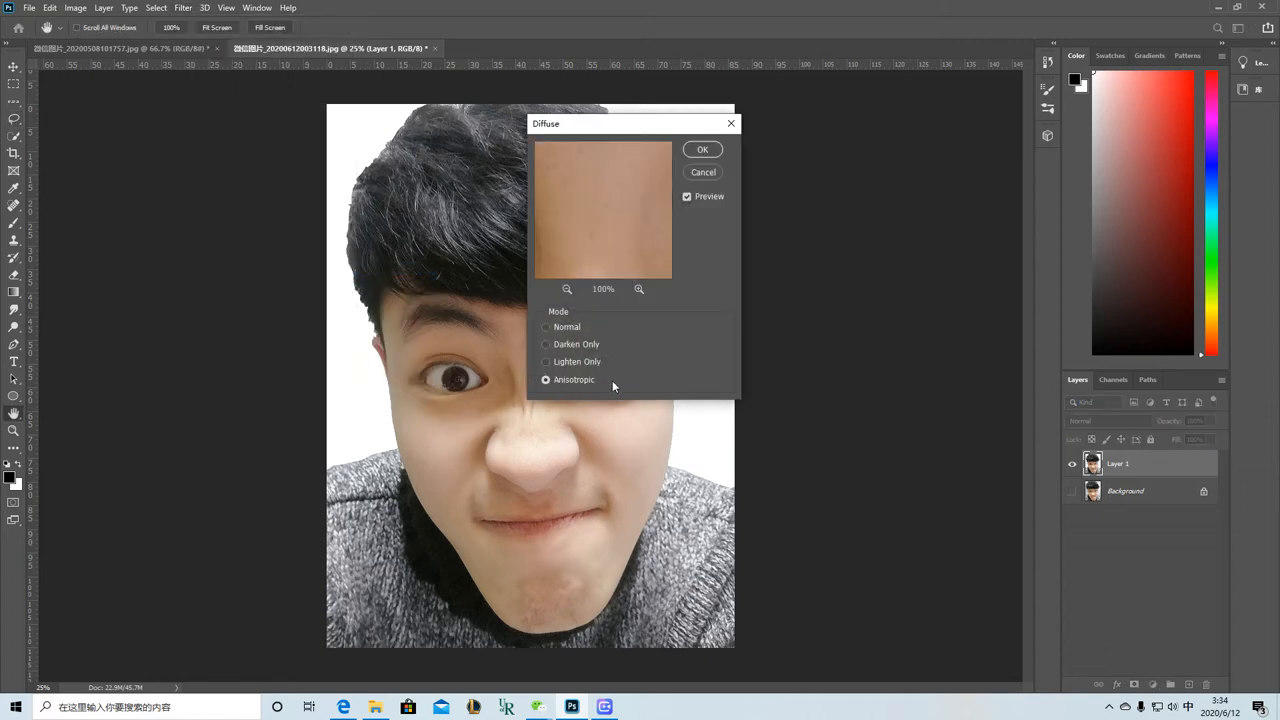
pyautogui.click(702, 149)
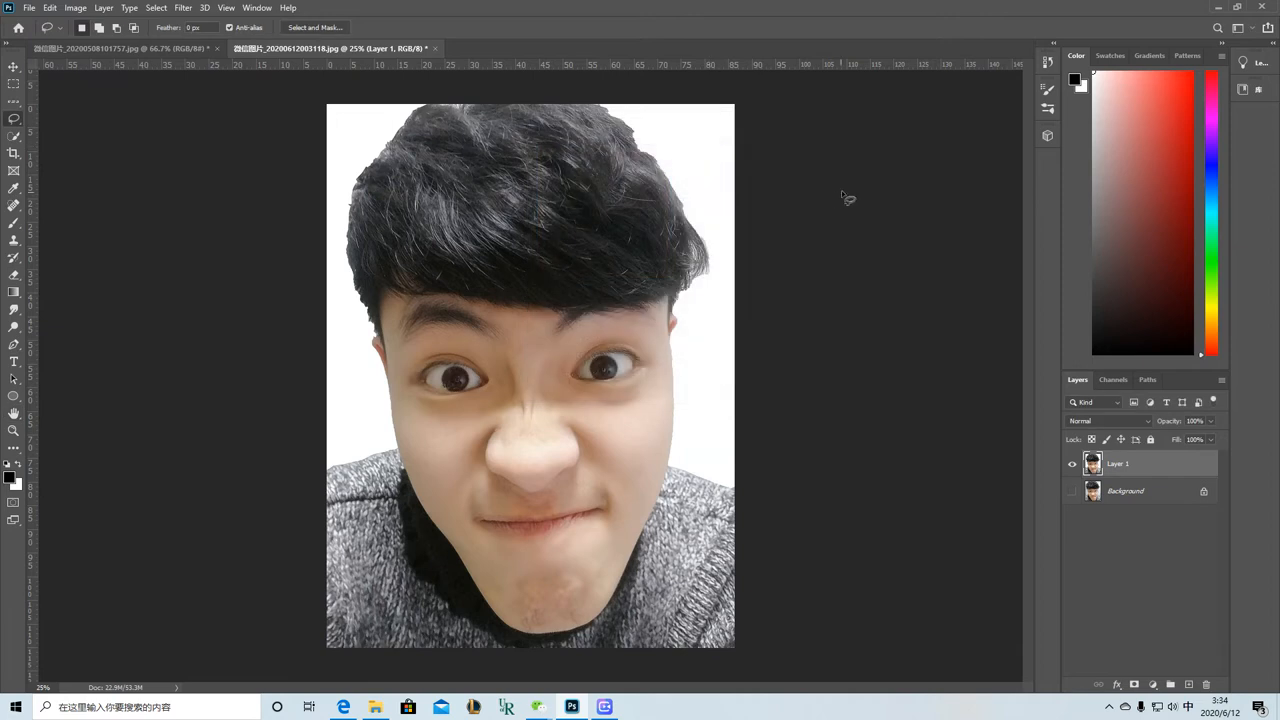
pyautogui.moveTo(183, 8)
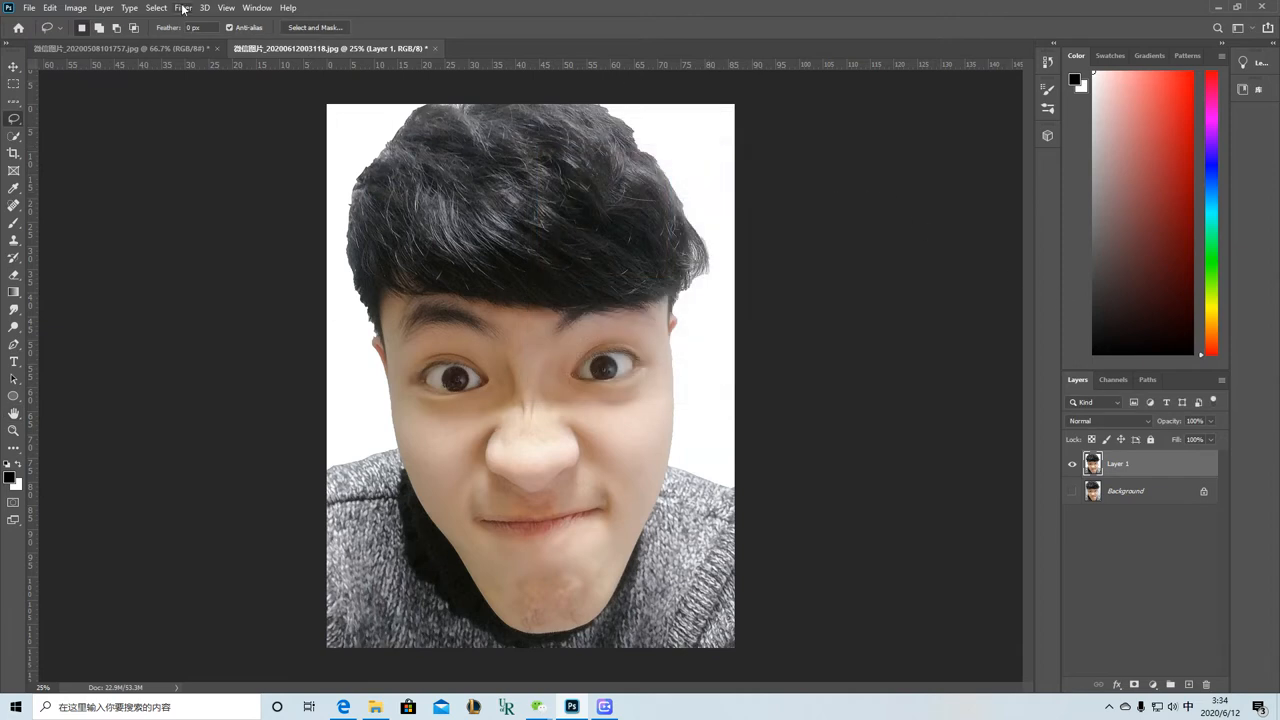
# - Apply a strong Smart Sharpen: 240%, 3 px radius, noise reduction 30
pyautogui.click(183, 7)
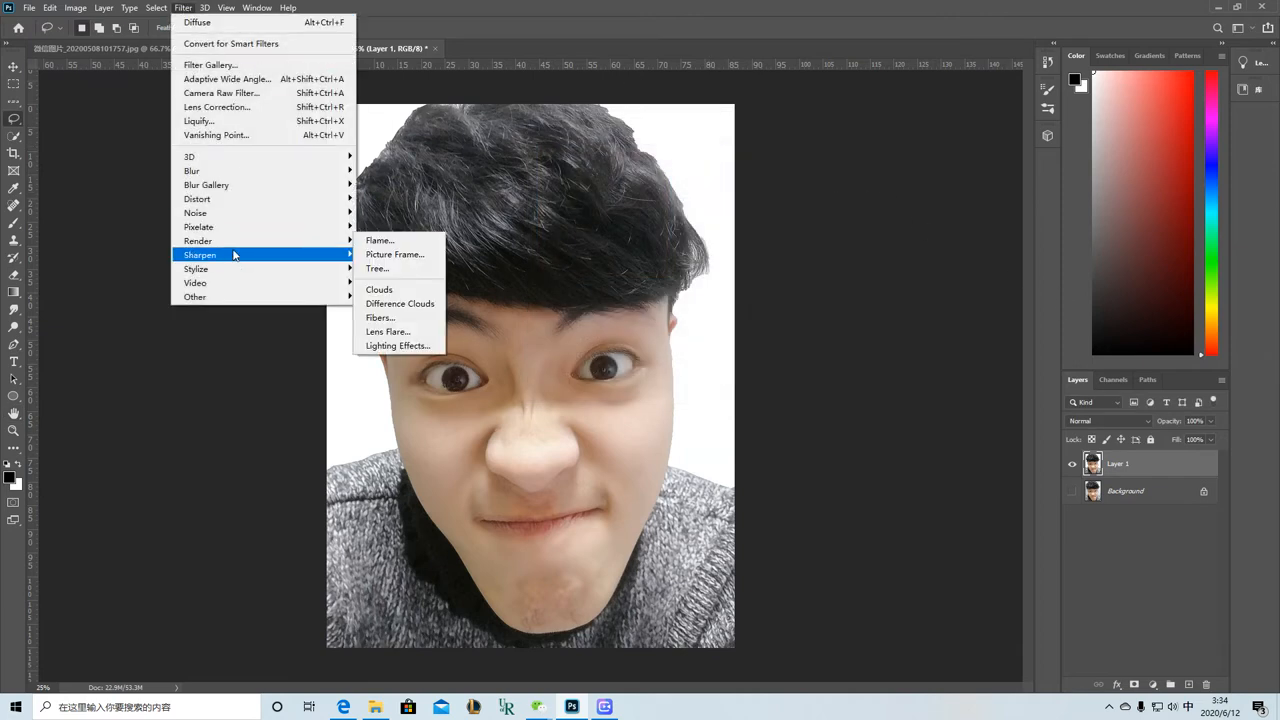
pyautogui.moveTo(199, 254)
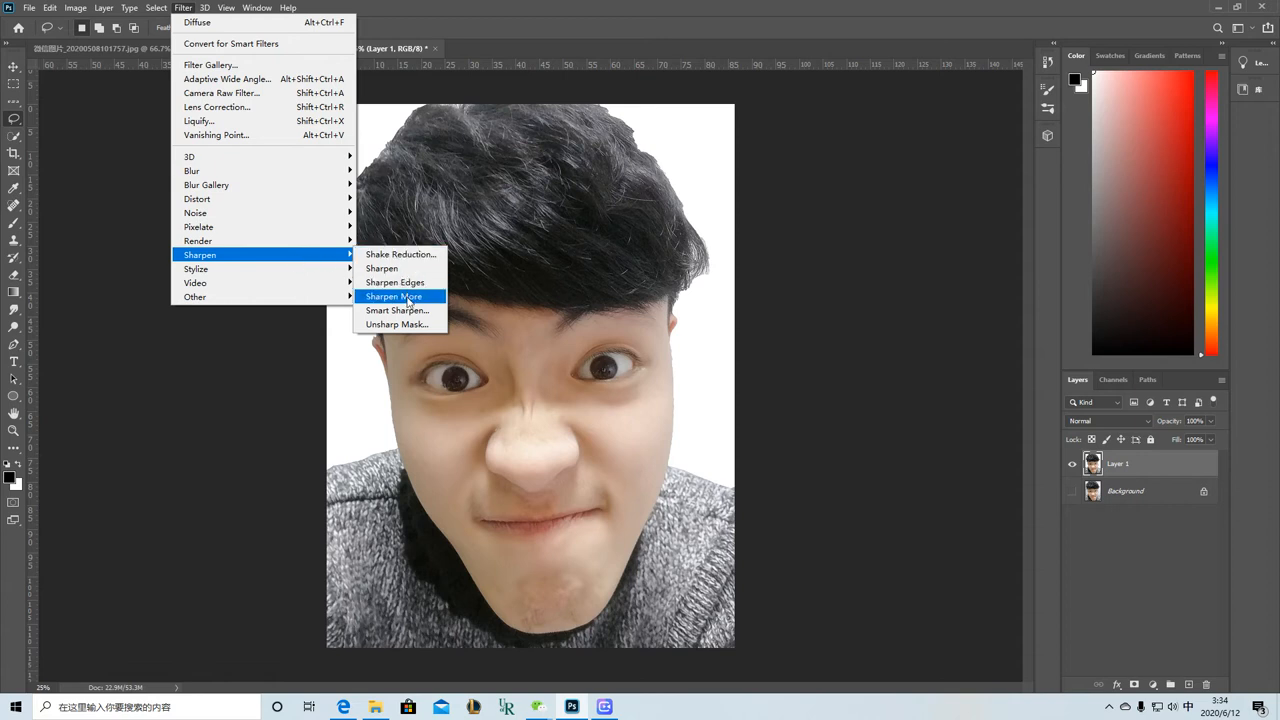
pyautogui.click(397, 310)
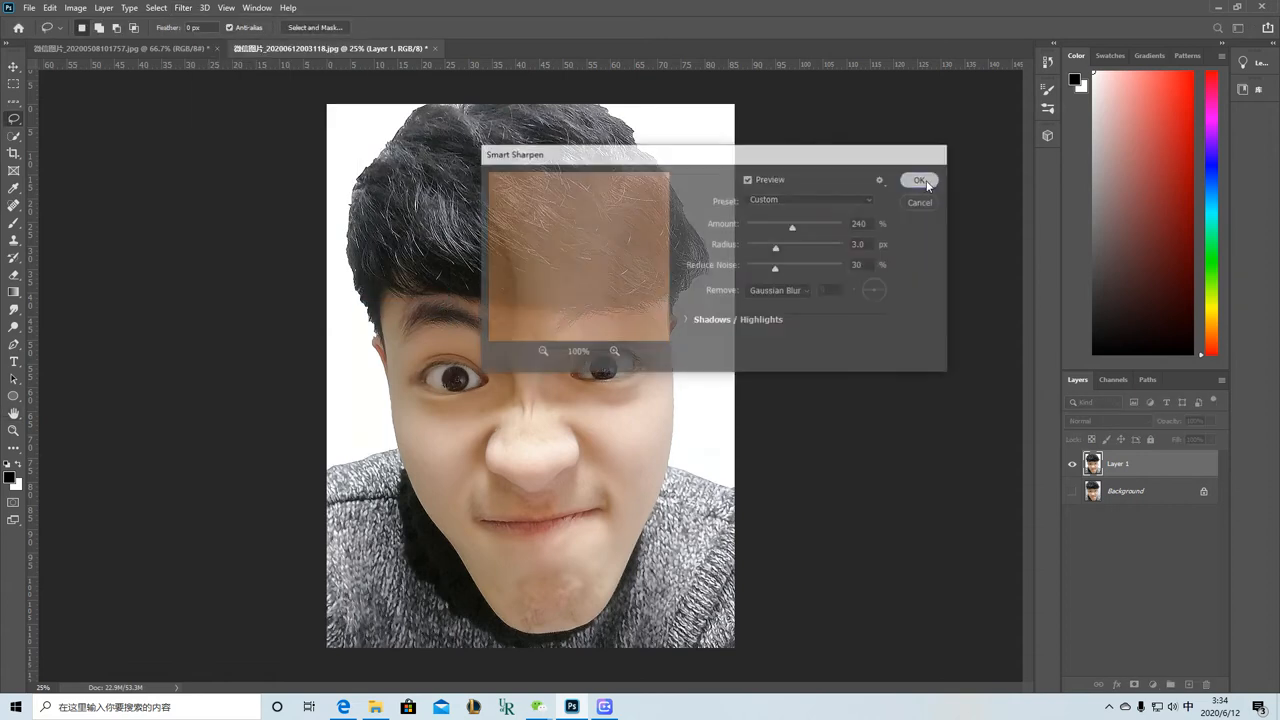
pyautogui.click(918, 180)
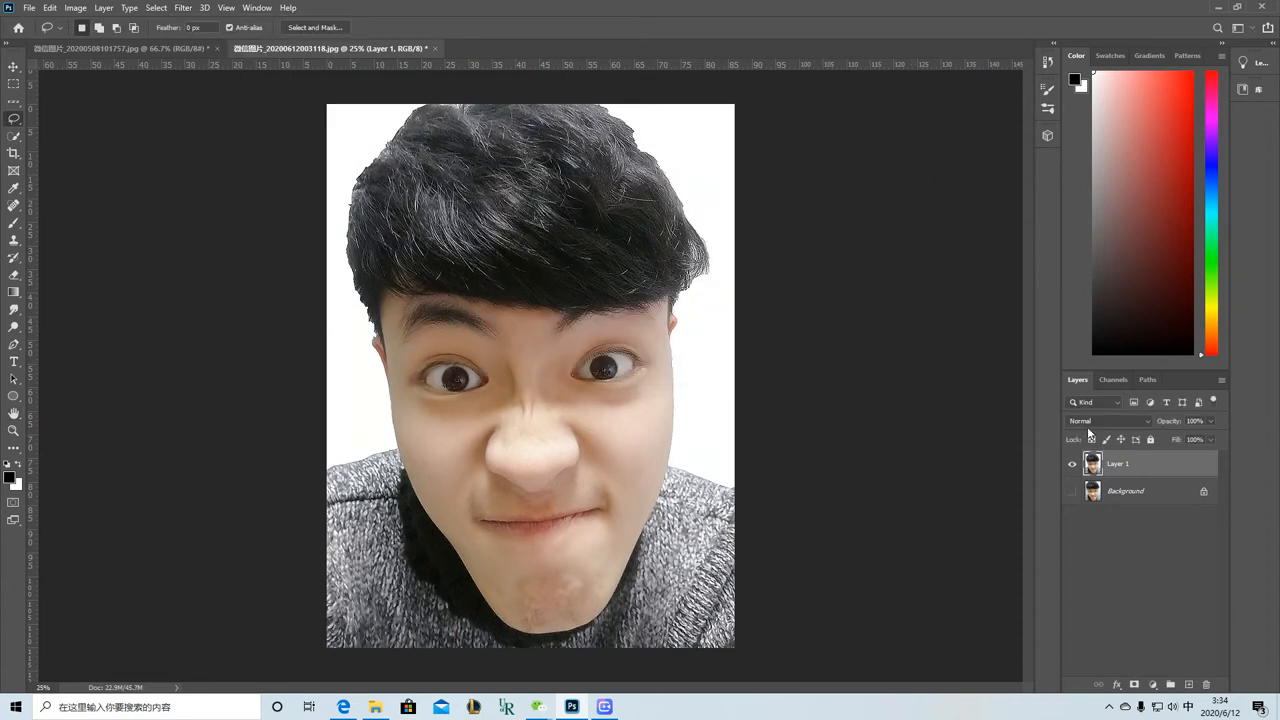
# - Duplicate the portrait into copies named hard details, soft details and high details
pyautogui.rightClick(1118, 463)
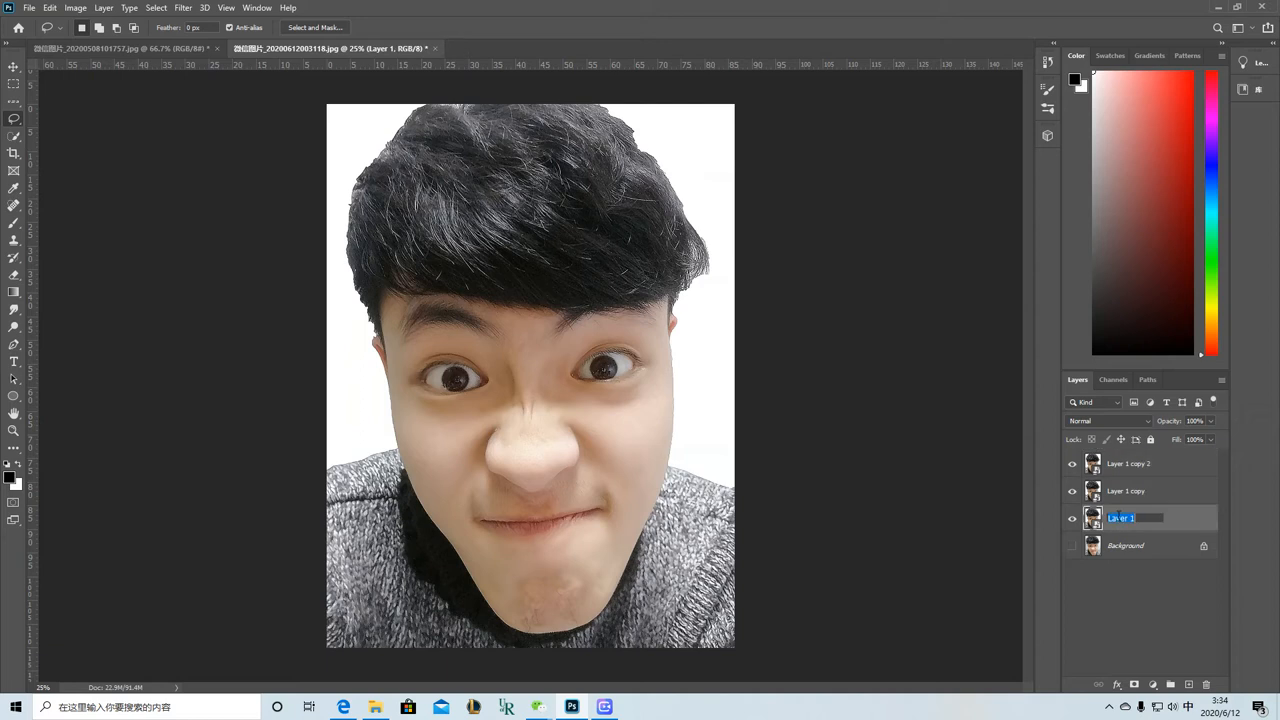
pyautogui.write('哈')
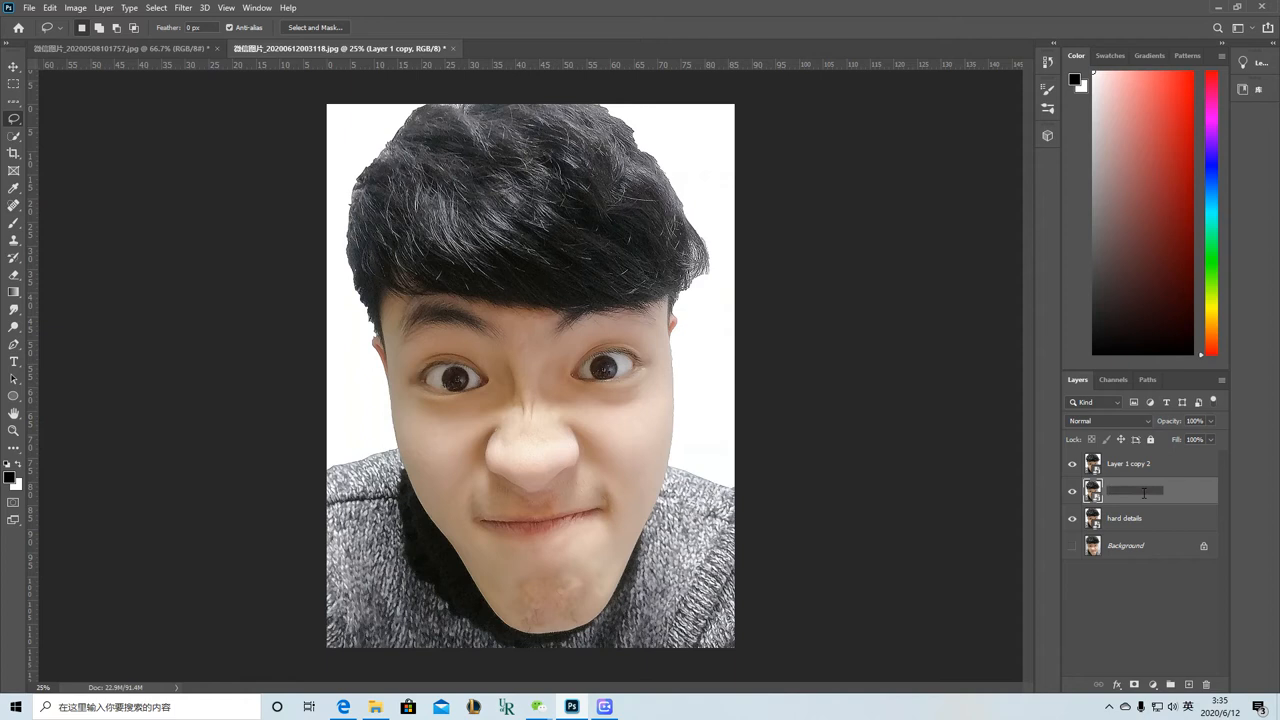
pyautogui.write('50')
pyautogui.write('soft details')
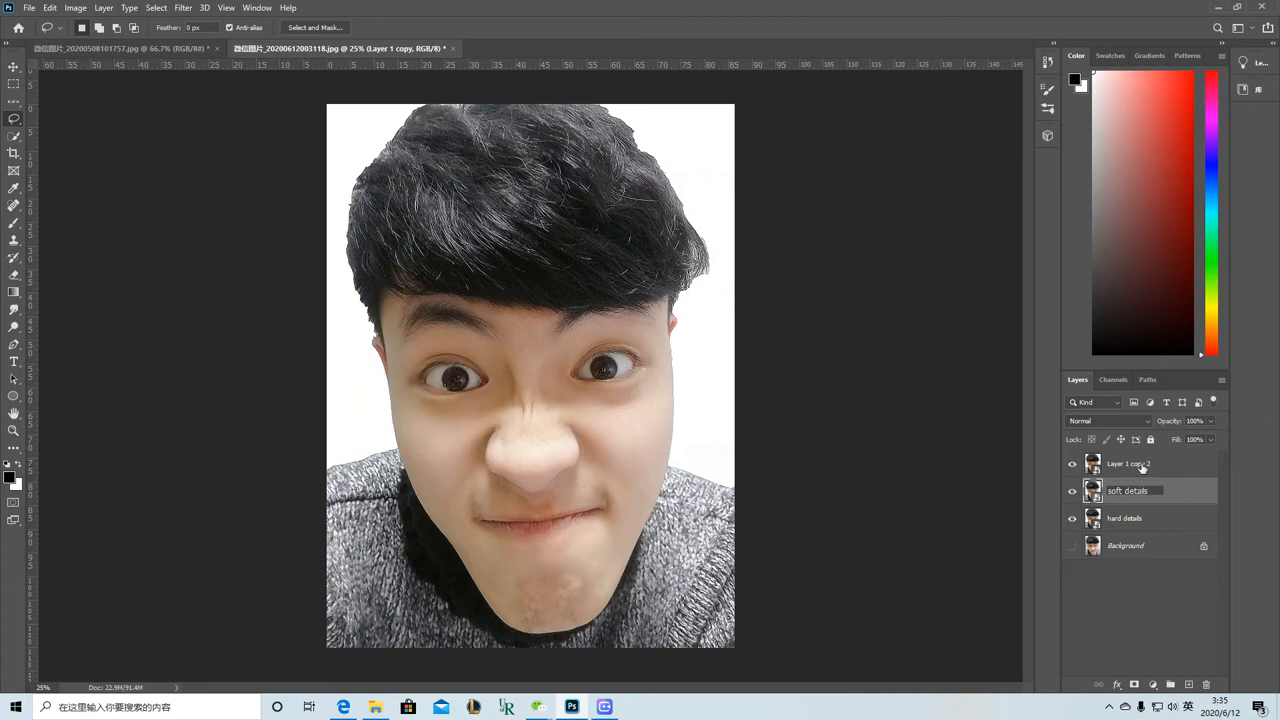
pyautogui.doubleClick(1128, 463)
pyautogui.write('high')
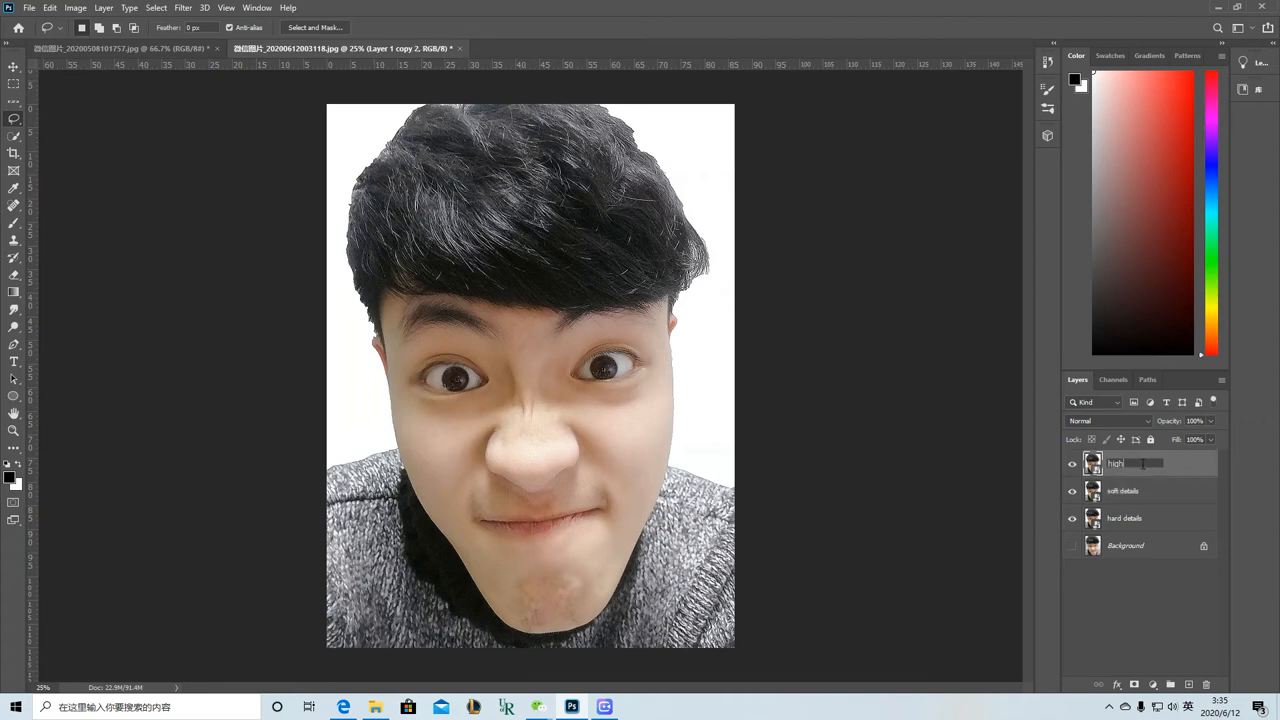
pyautogui.write('details')
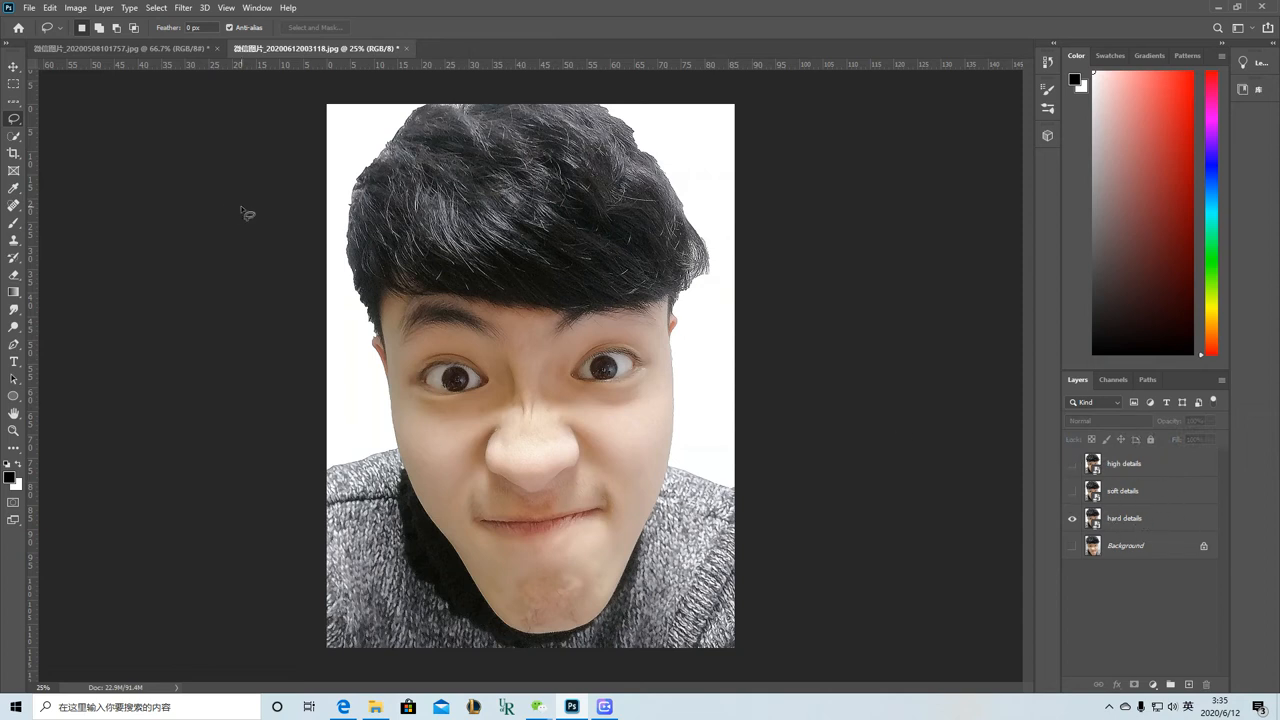
# - Apply the Filter Gallery Cutout effect (8, 5, 1) to hard details
pyautogui.click(183, 8)
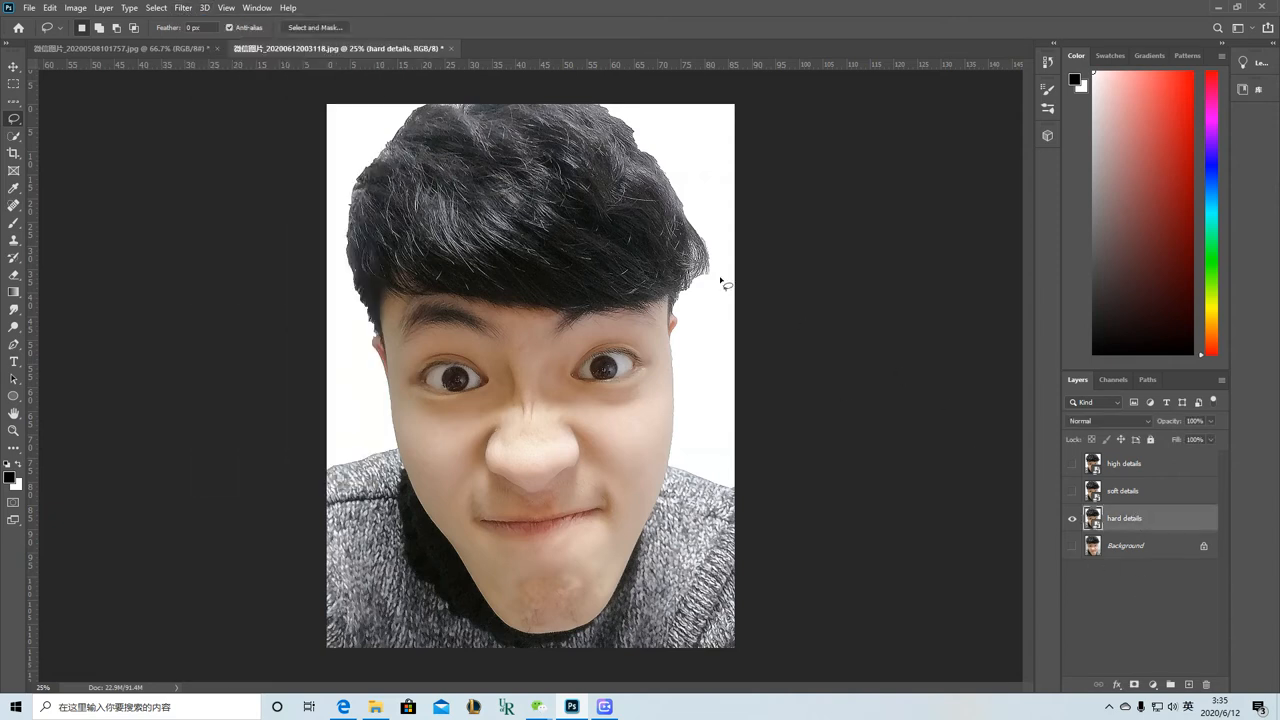
pyautogui.click(182, 8)
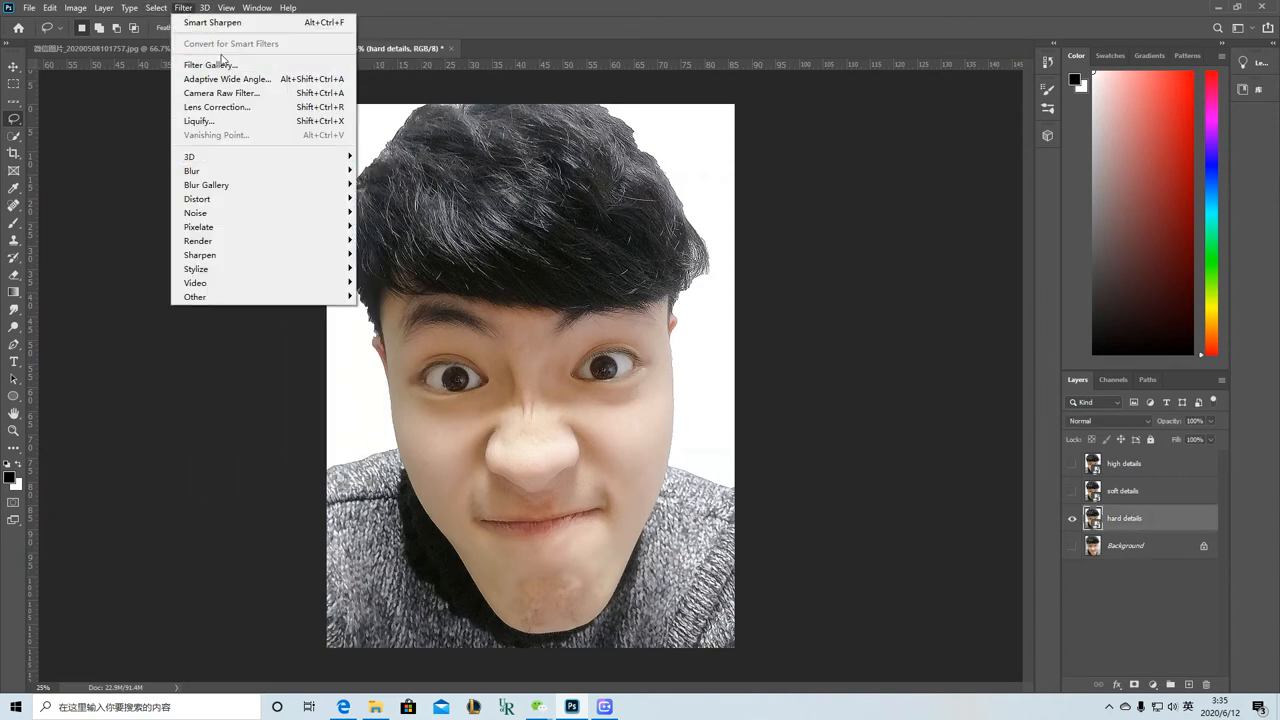
pyautogui.click(209, 64)
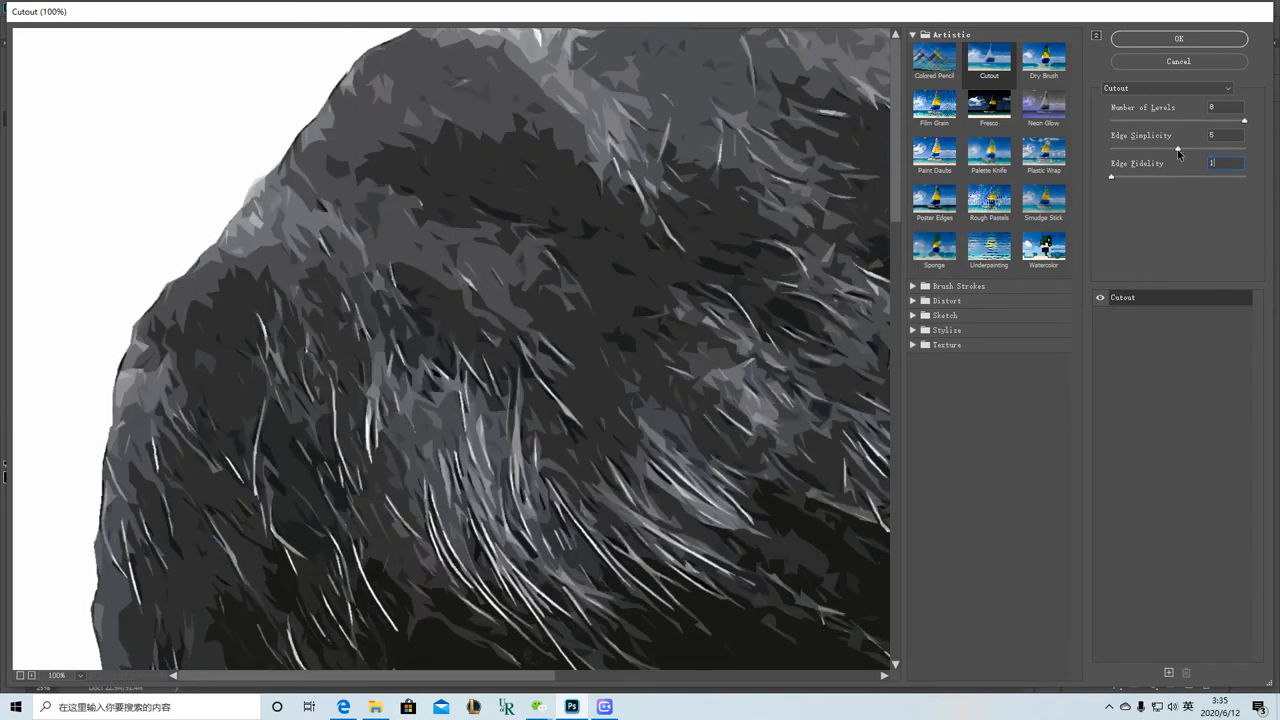
pyautogui.click(1178, 38)
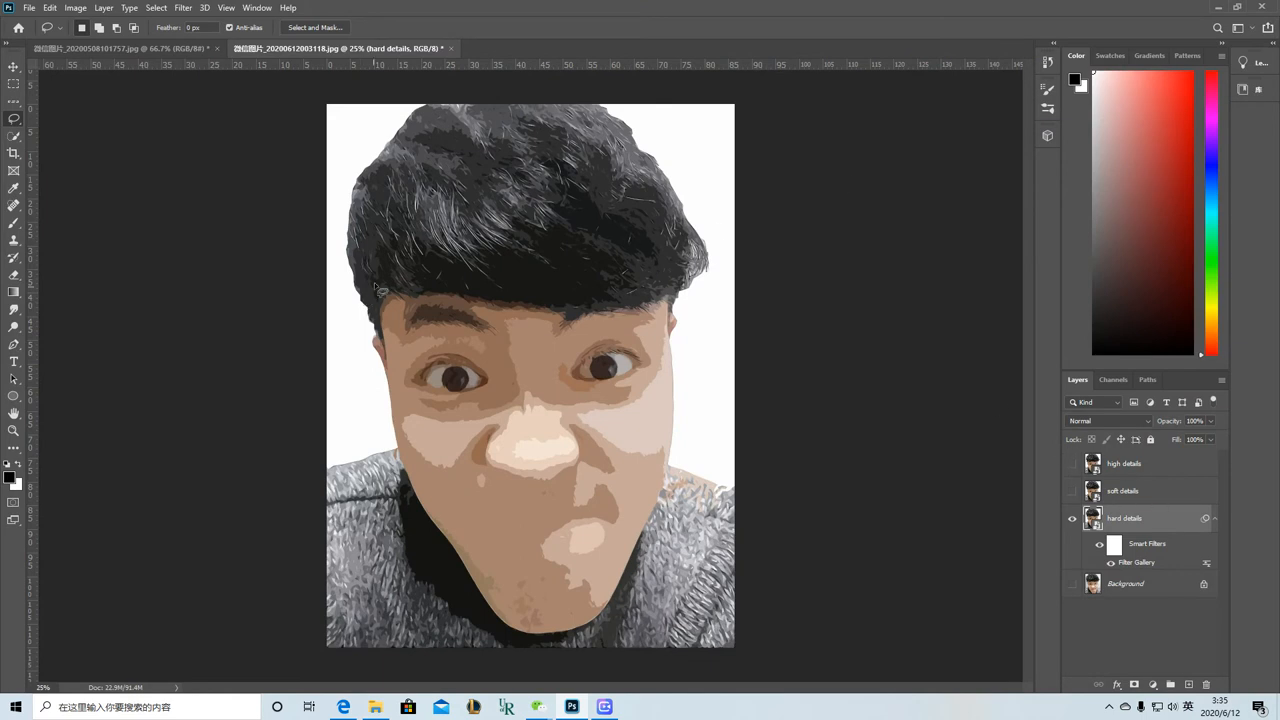
# - Sharpen hard details with Unsharp Mask at 150%, 2 px, threshold 0
pyautogui.click(182, 8)
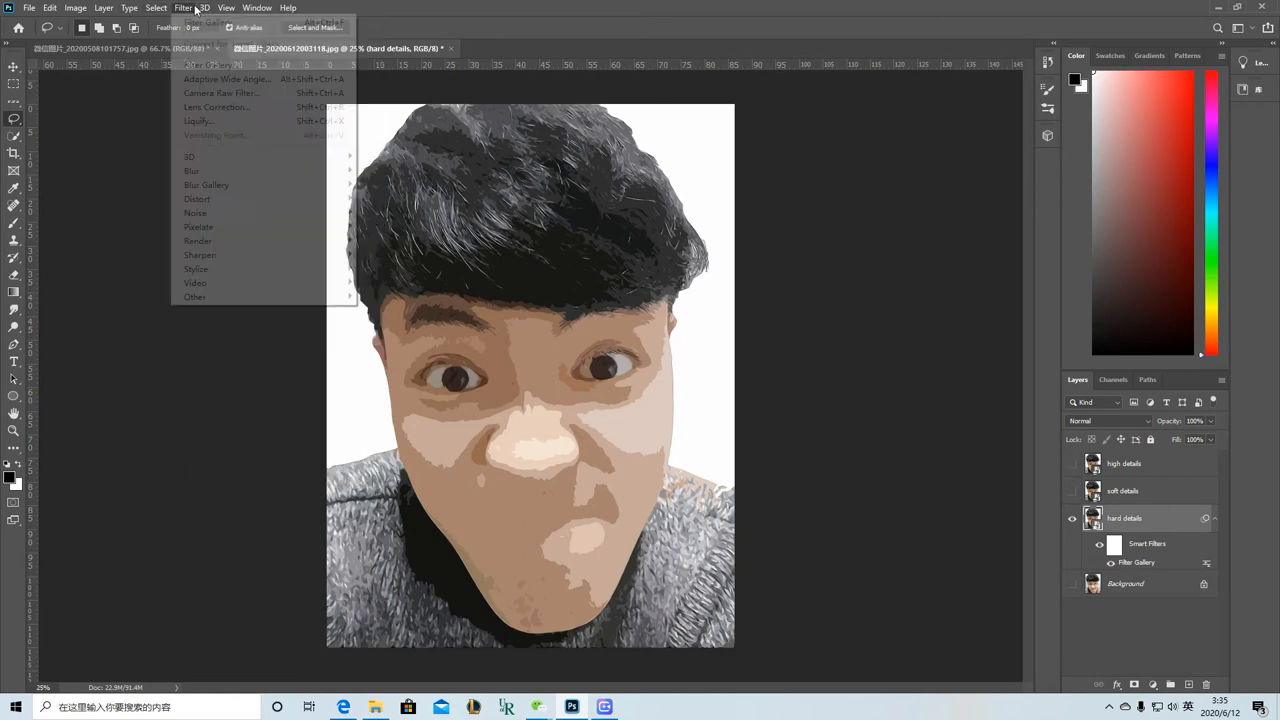
pyautogui.moveTo(199, 254)
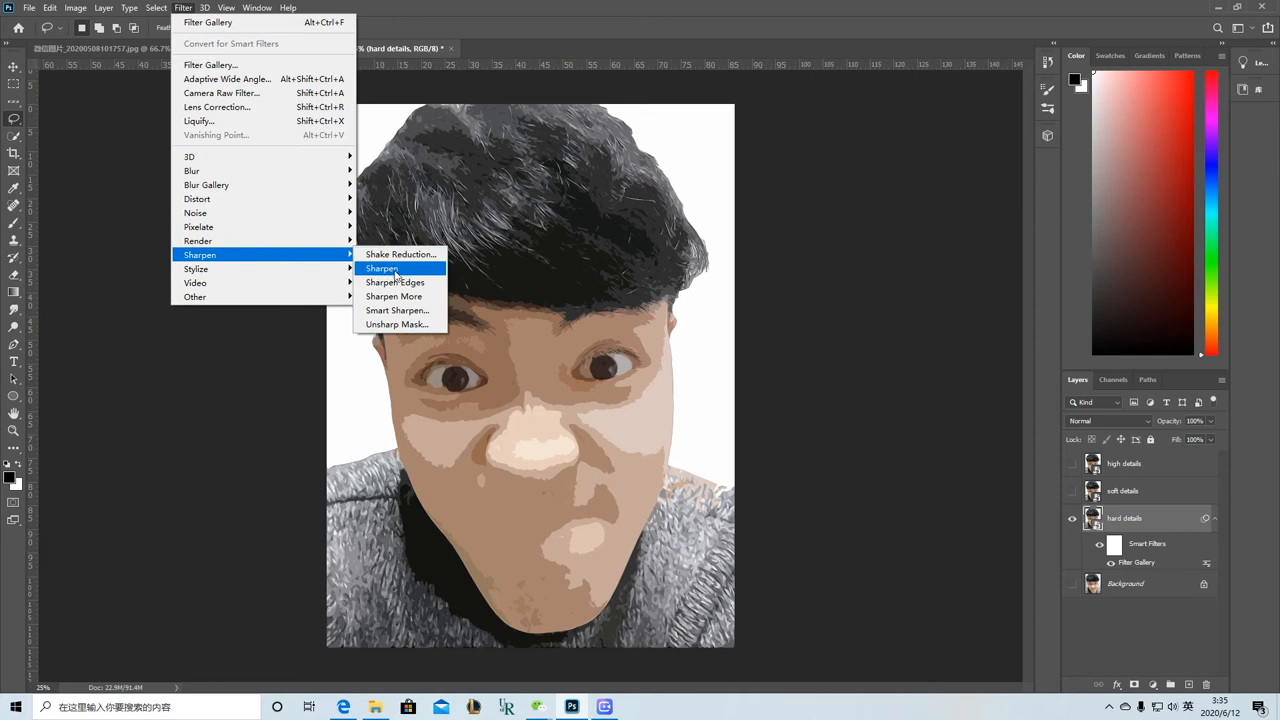
pyautogui.click(396, 324)
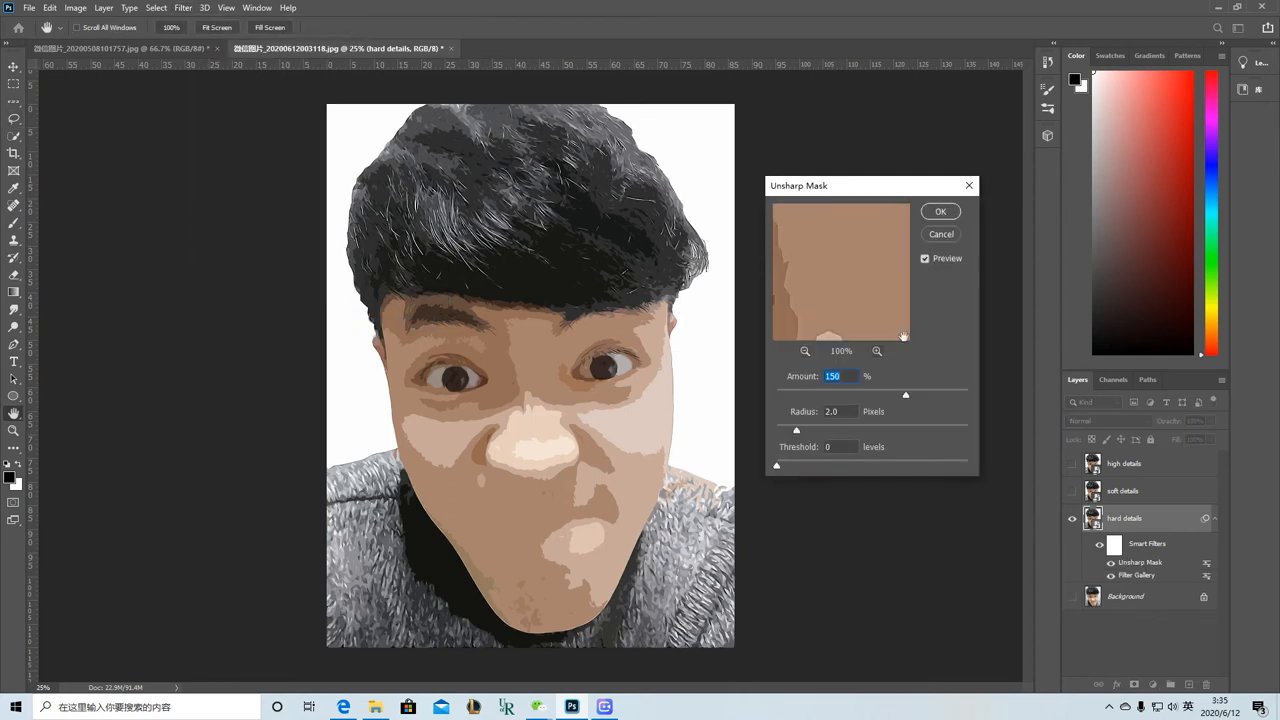
pyautogui.click(939, 211)
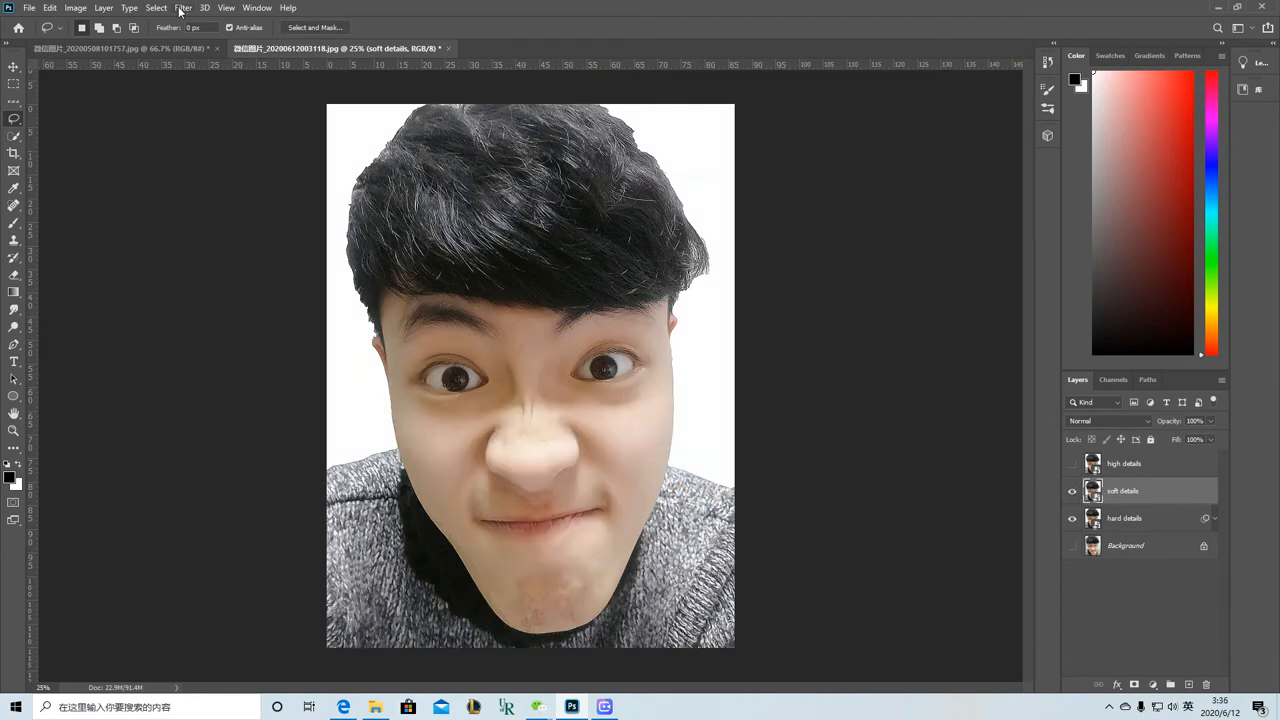
# - Apply a Filter Gallery Cutout effect to the soft details layer
pyautogui.click(183, 8)
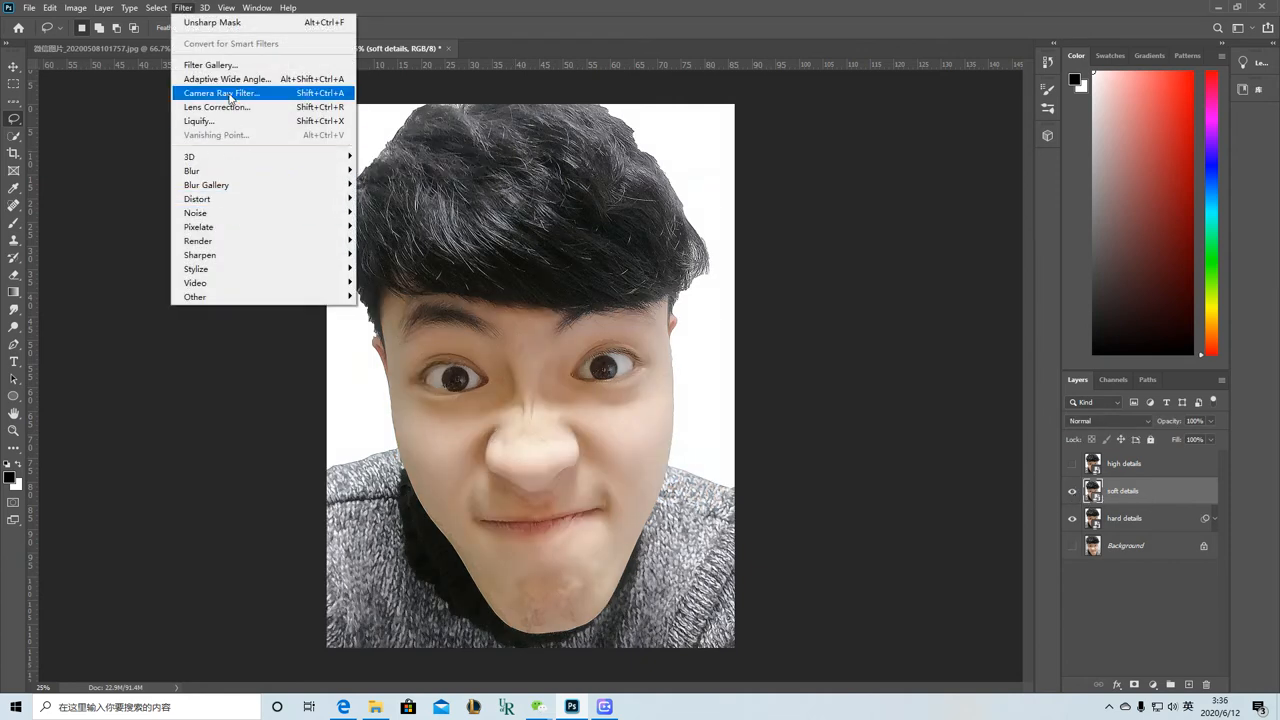
pyautogui.click(210, 64)
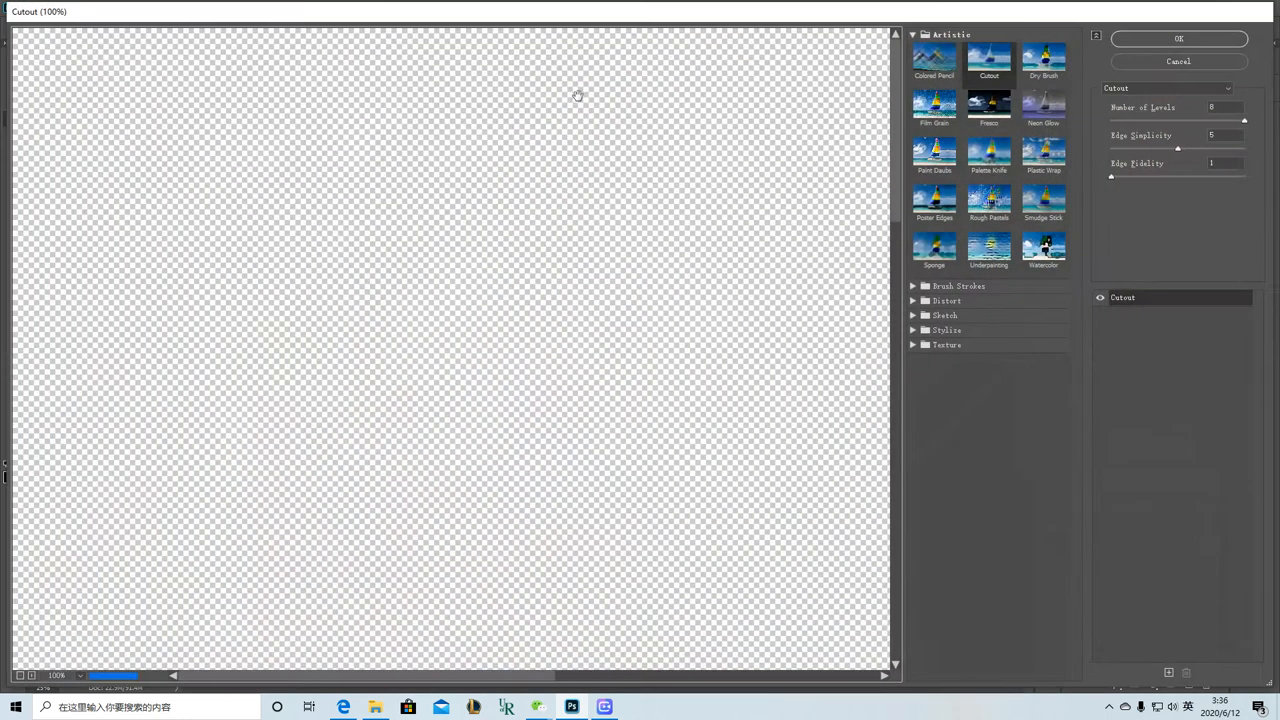
pyautogui.click(988, 60)
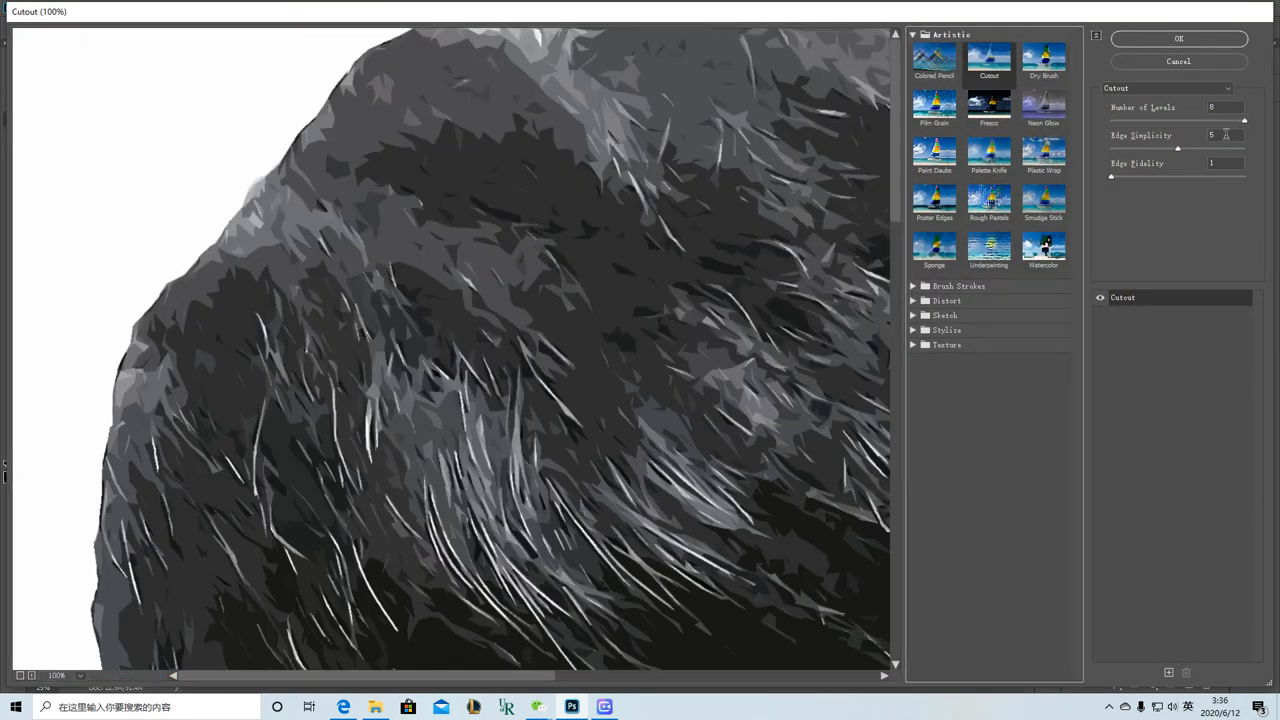
pyautogui.tripleClick(1220, 134)
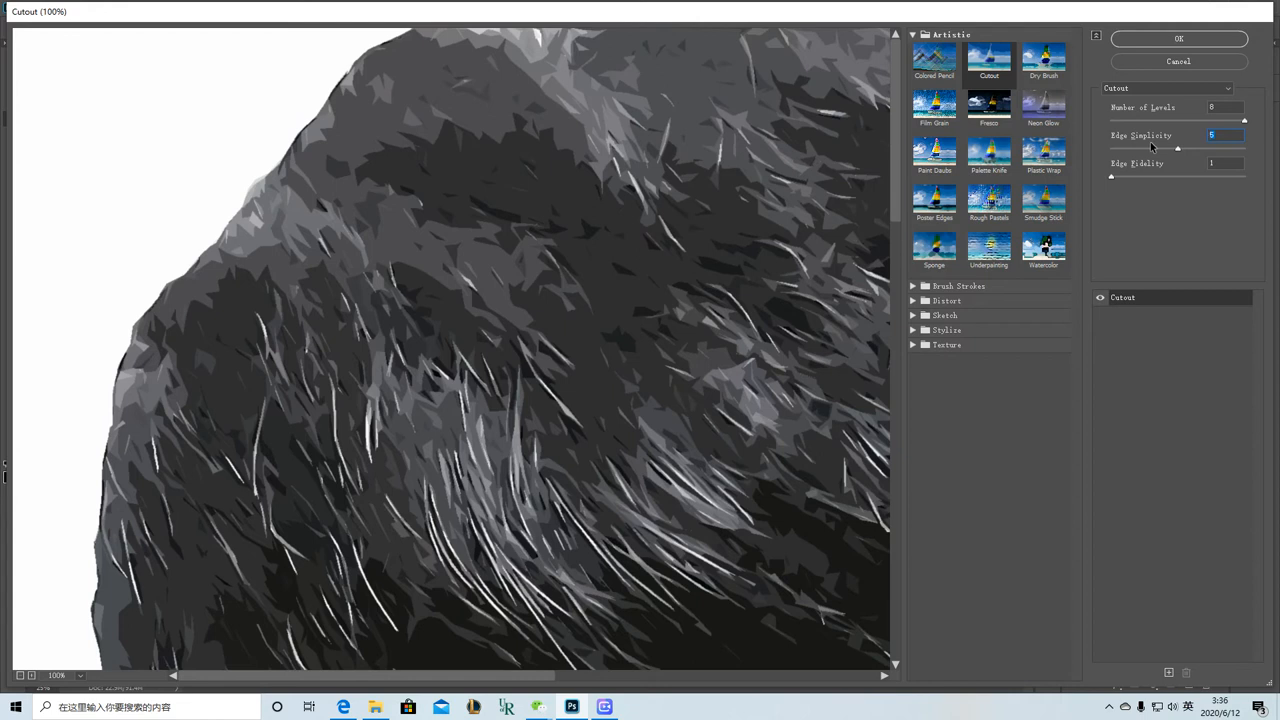
pyautogui.moveTo(1177, 148); pyautogui.dragTo(1191, 148)
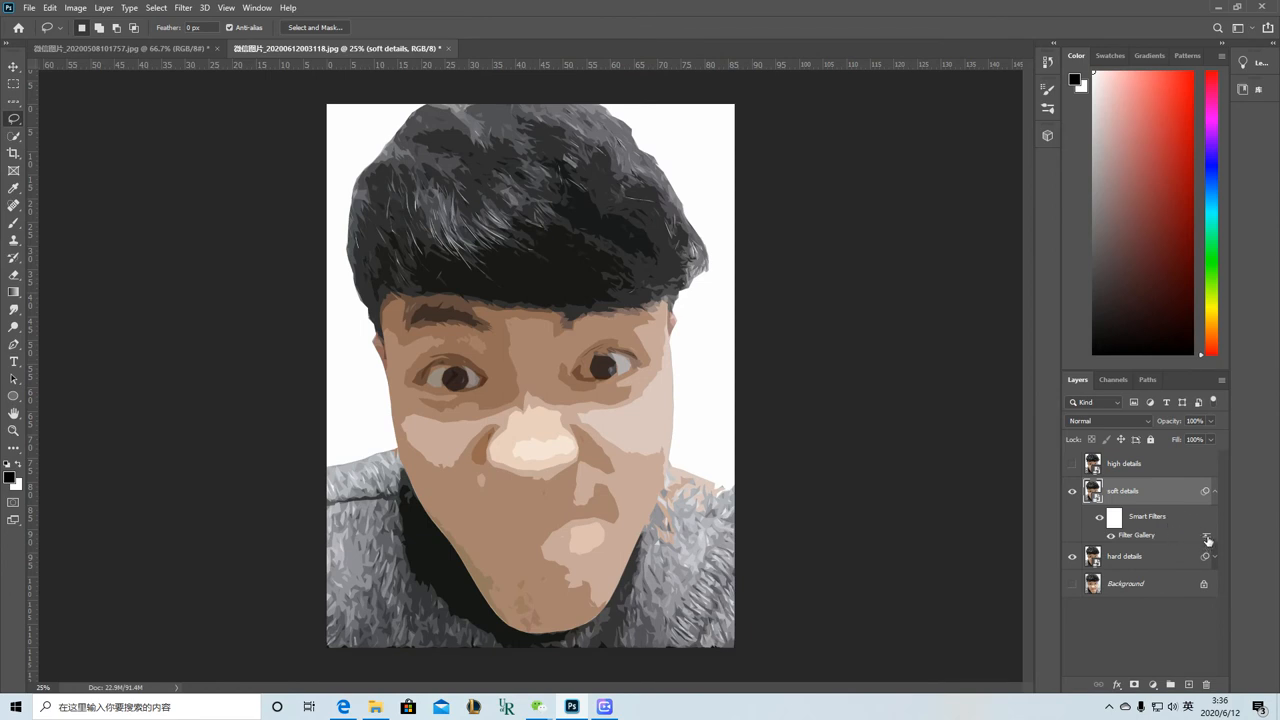
# - Set the soft details Cutout filter's blending opacity to 35%
pyautogui.doubleClick(1207, 535)
pyautogui.write('3')
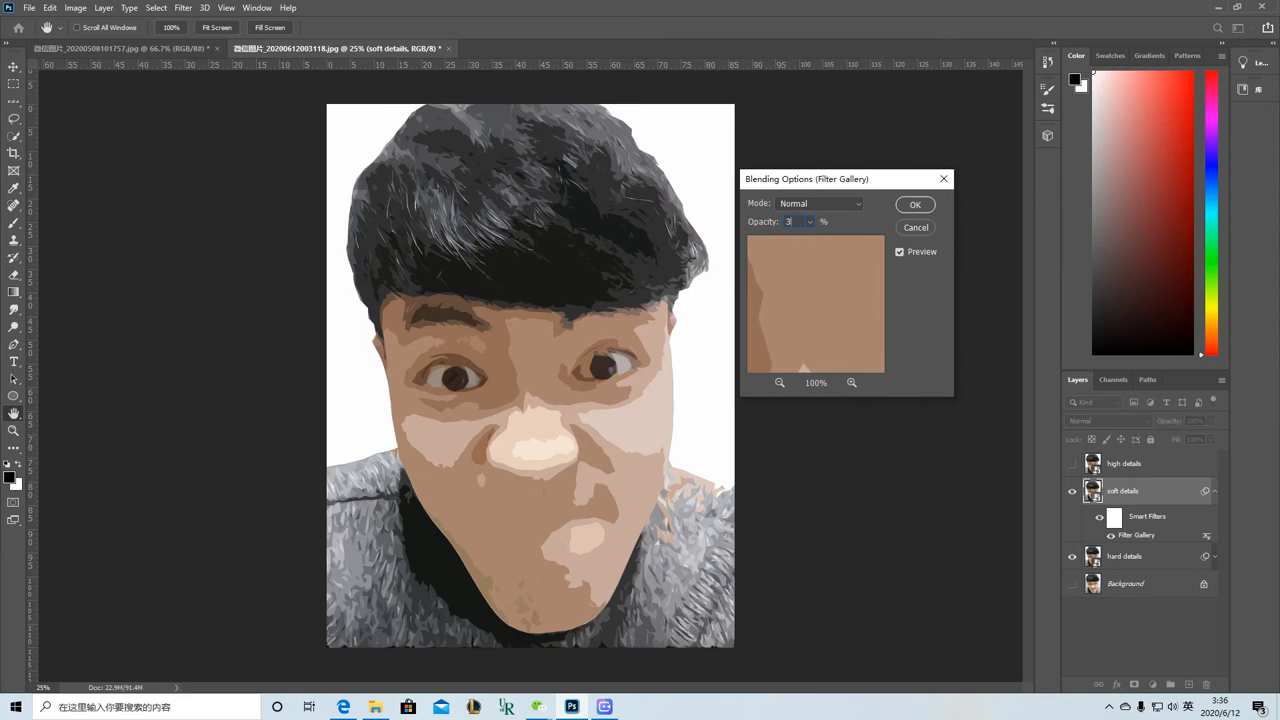
pyautogui.write('5')
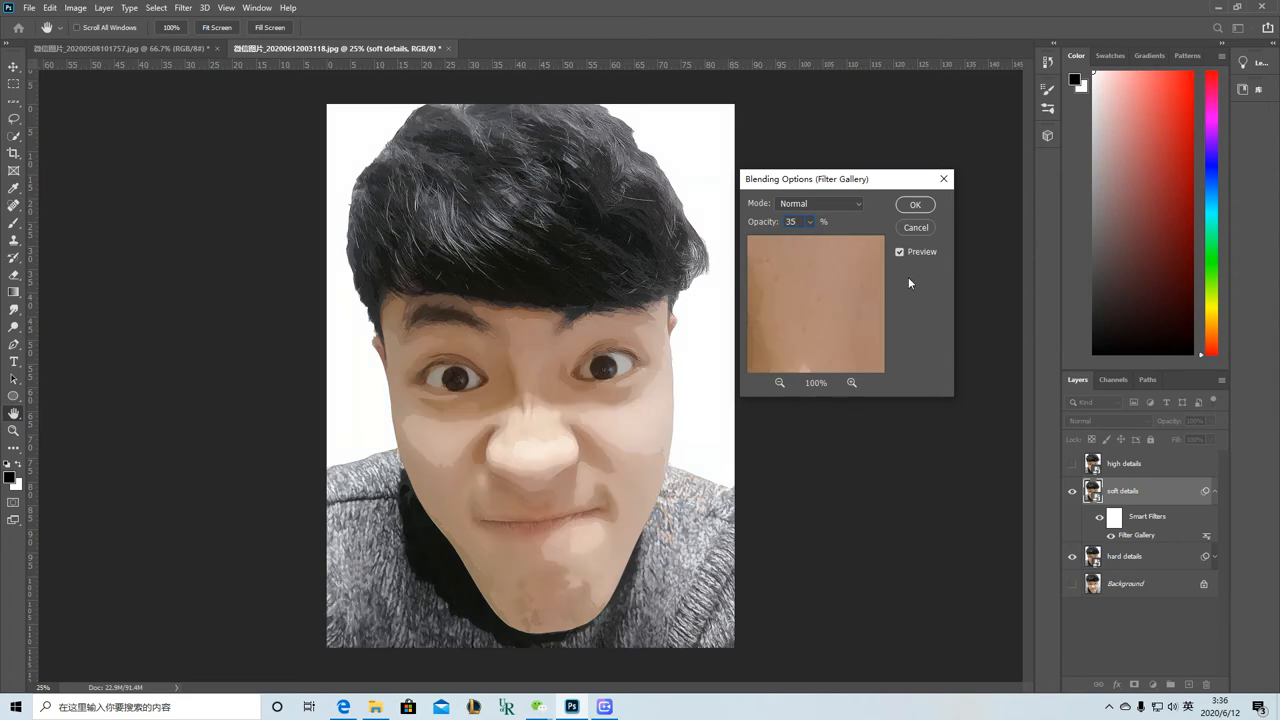
pyautogui.click(914, 204)
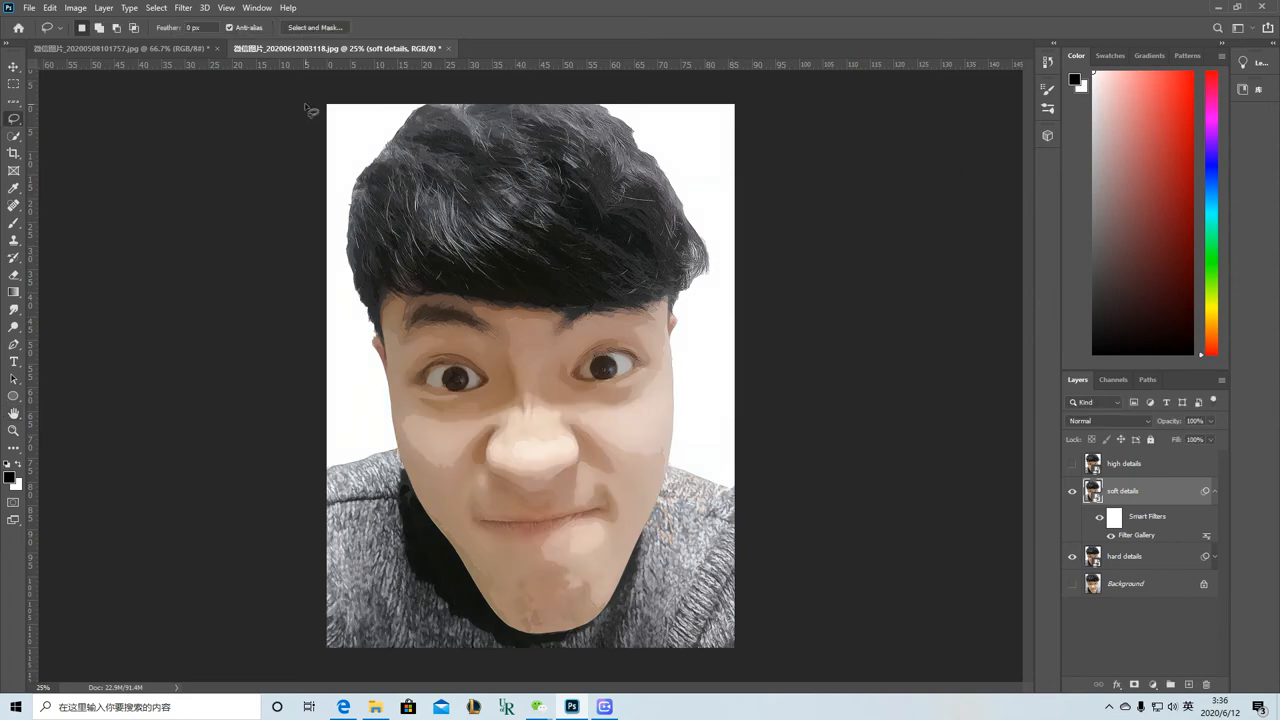
# - Add another Filter Gallery effect on soft details at 35% opacity and collapse its filter list
pyautogui.click(182, 7)
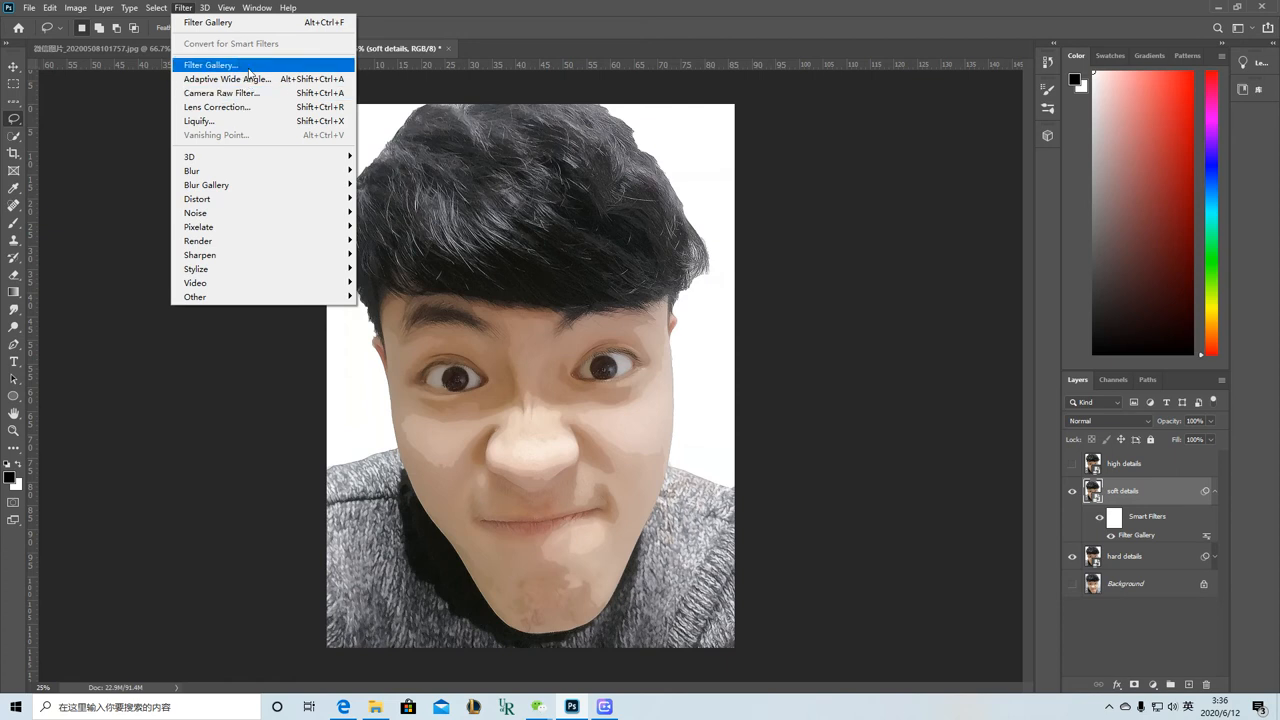
pyautogui.click(207, 64)
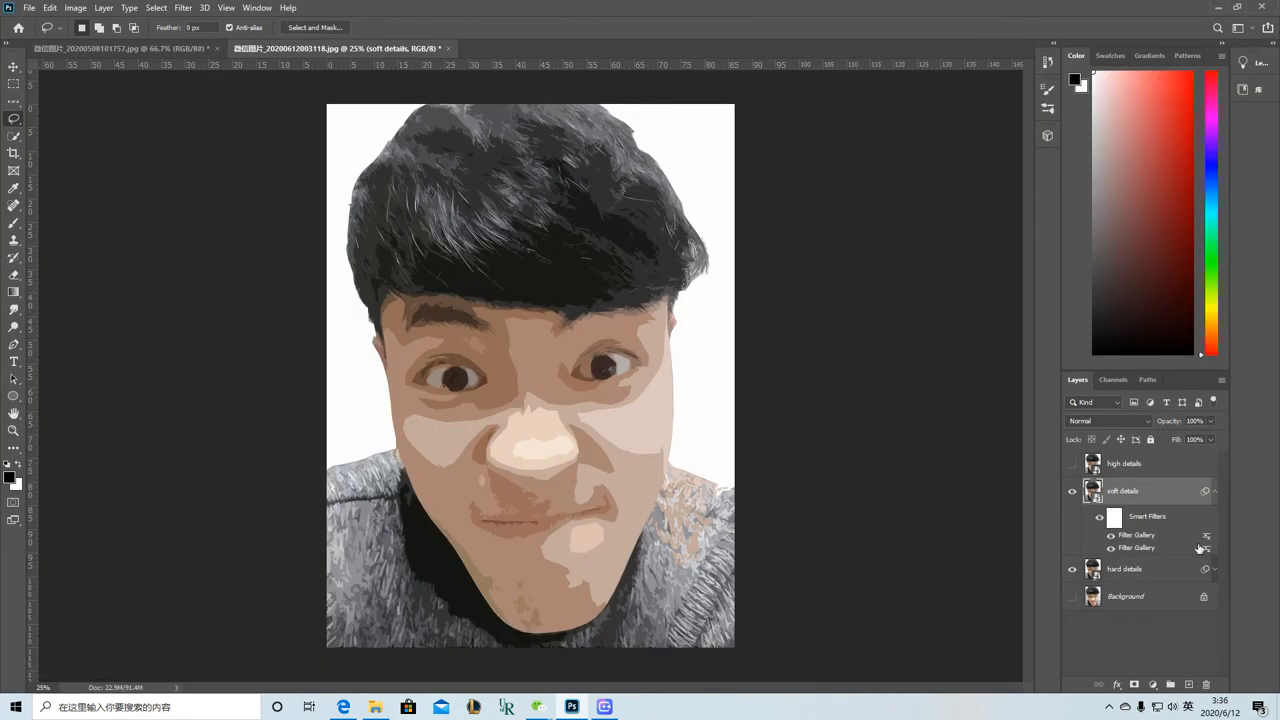
pyautogui.moveTo(846, 299)
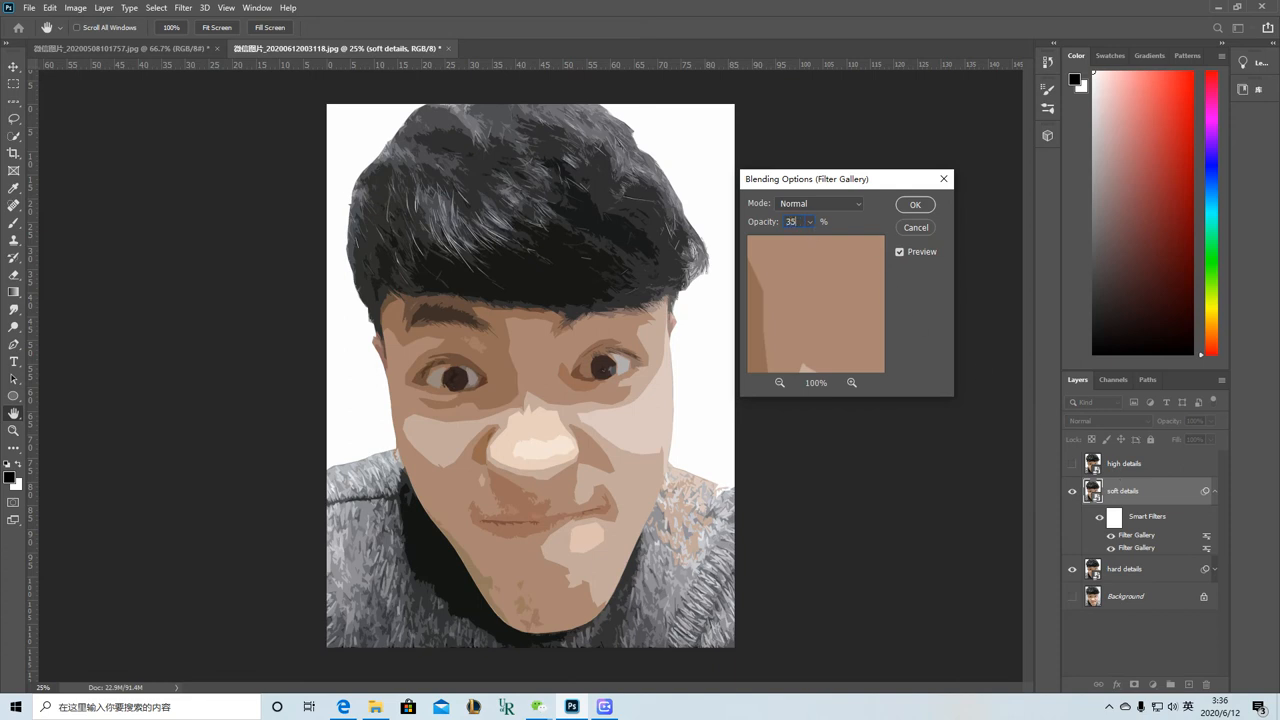
pyautogui.click(914, 204)
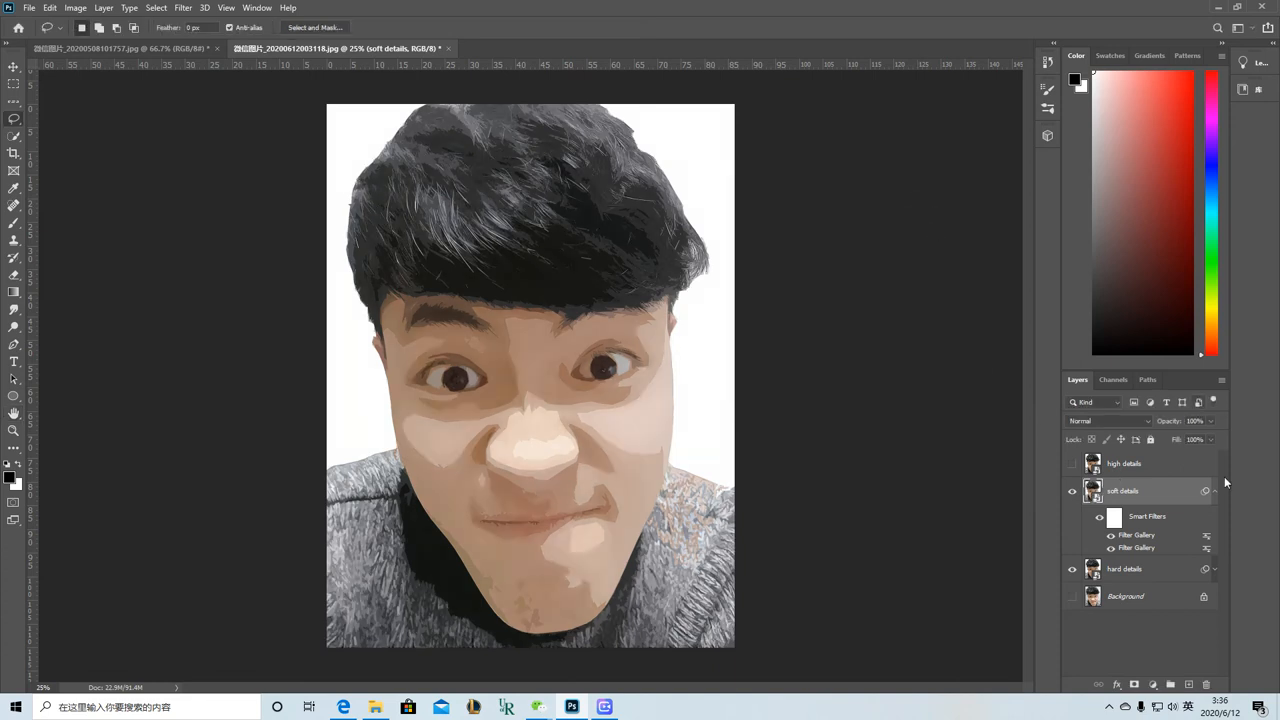
pyautogui.click(1213, 491)
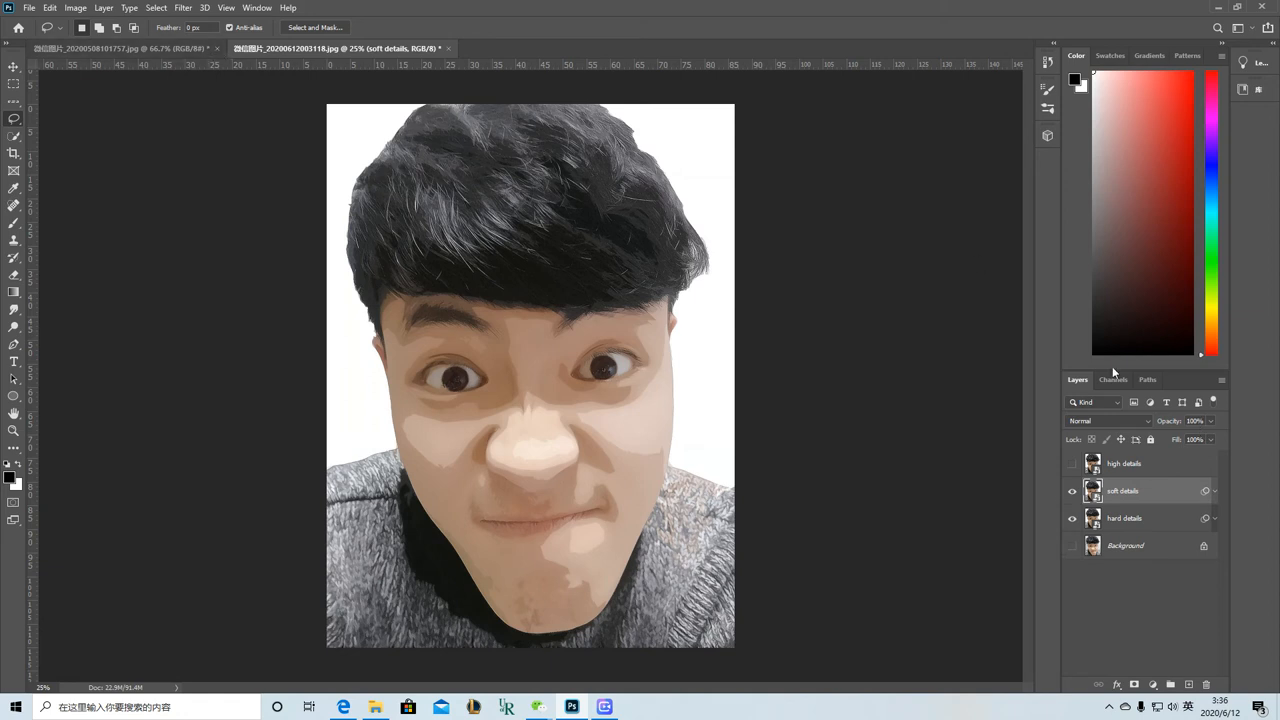
# - Apply Unsharp Mask (150%, 2 px, threshold 0) to soft details and expand its smart filters
pyautogui.click(183, 8)
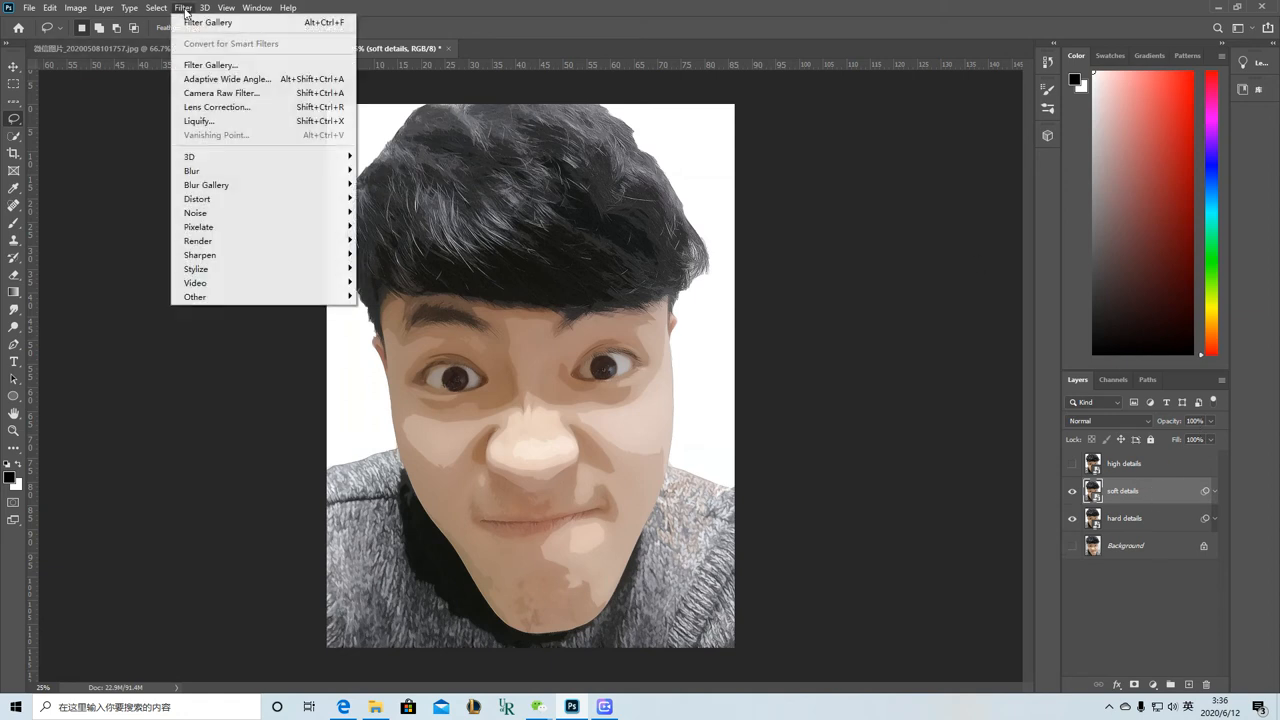
pyautogui.moveTo(198, 241)
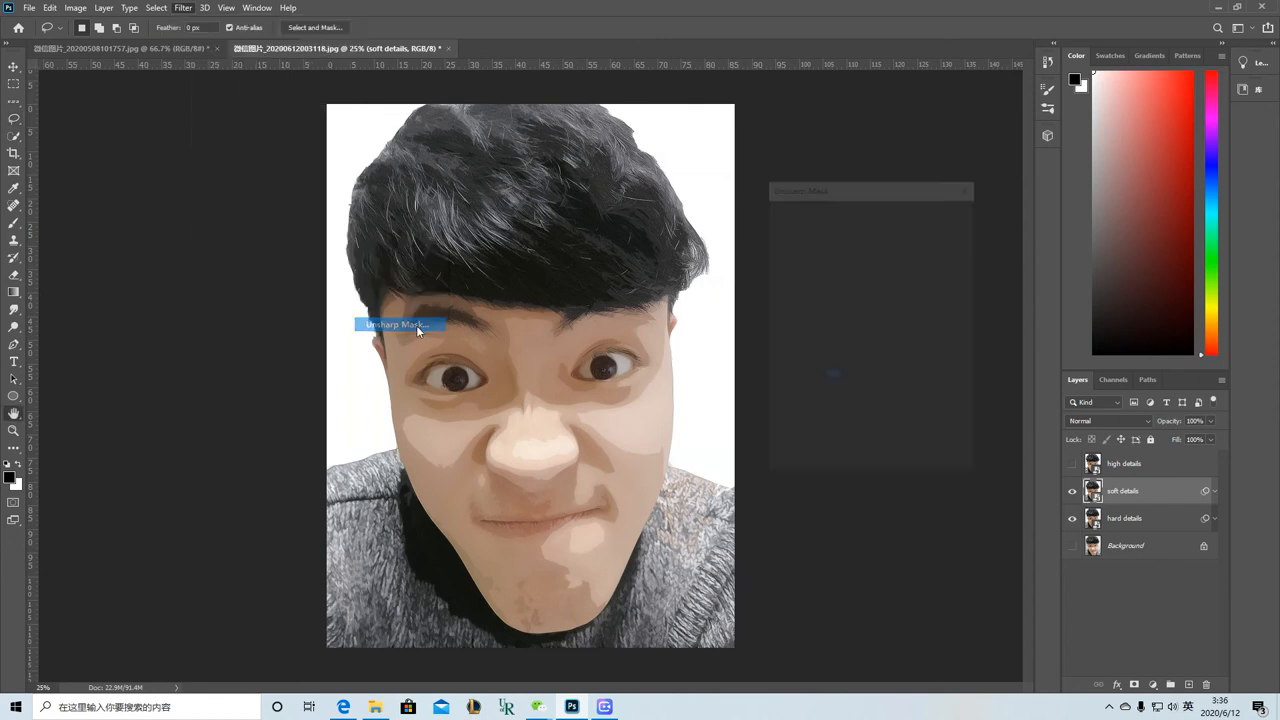
pyautogui.click(398, 324)
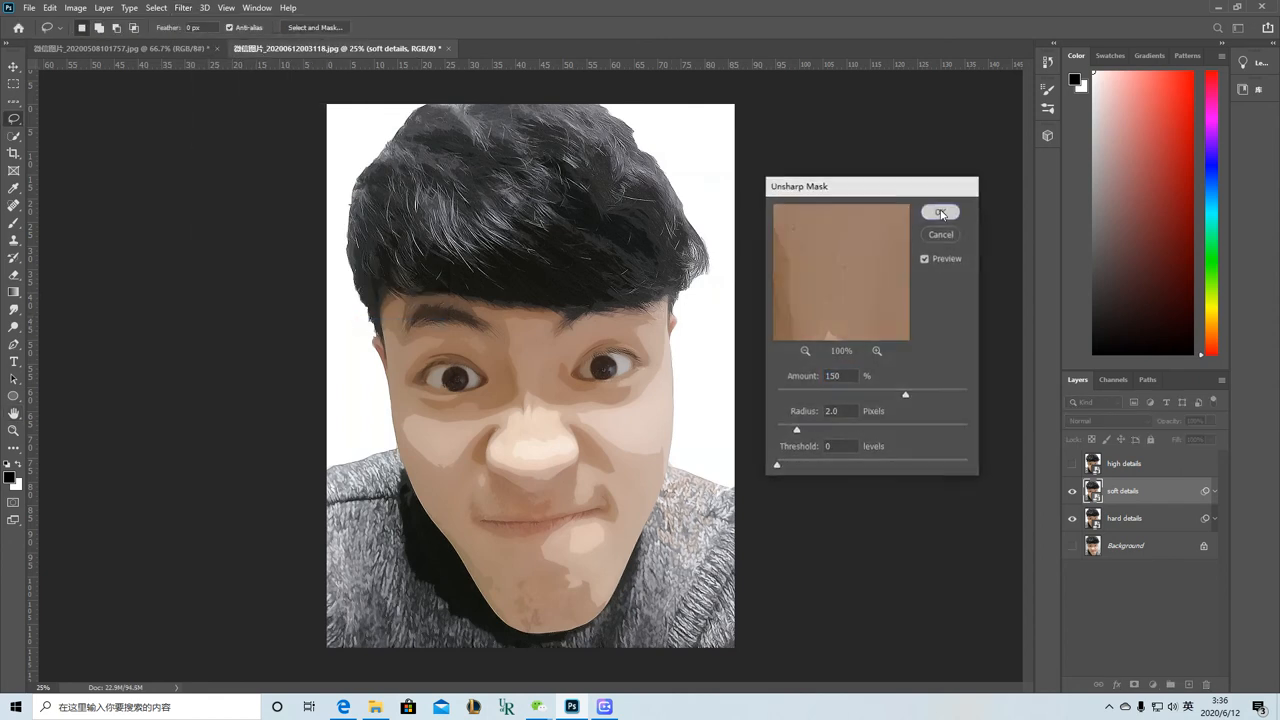
pyautogui.click(940, 211)
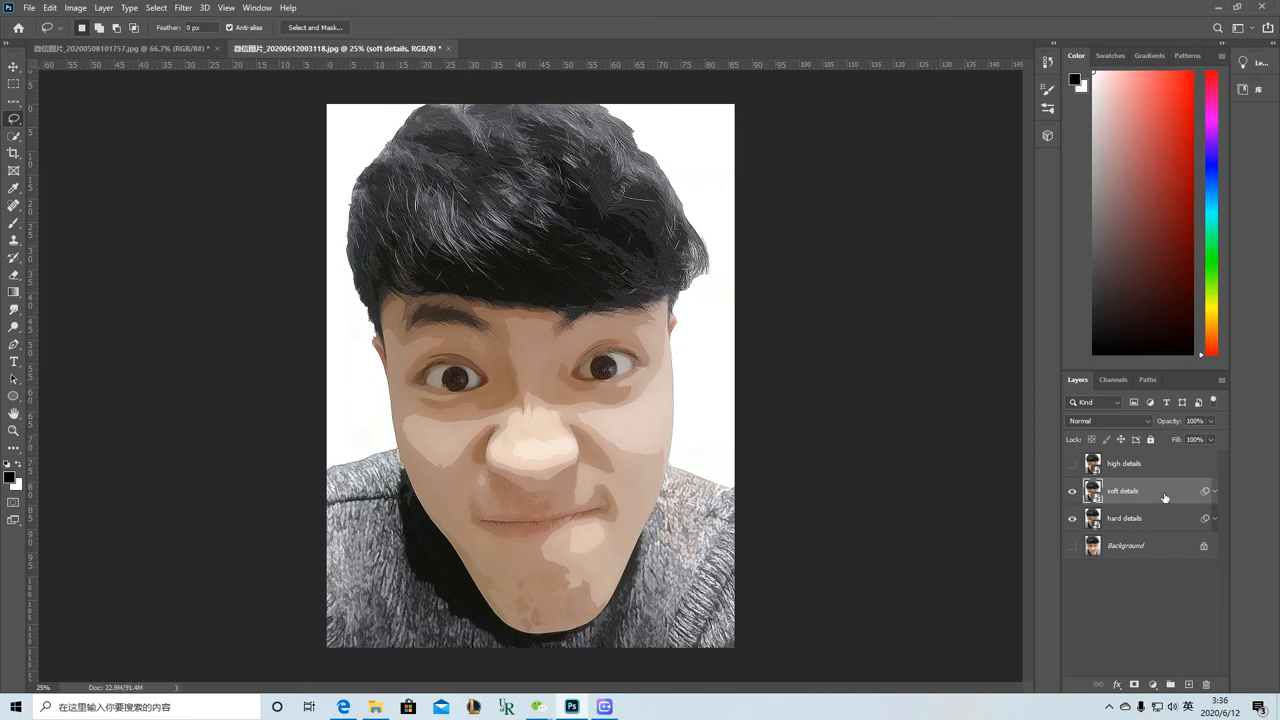
pyautogui.click(1211, 490)
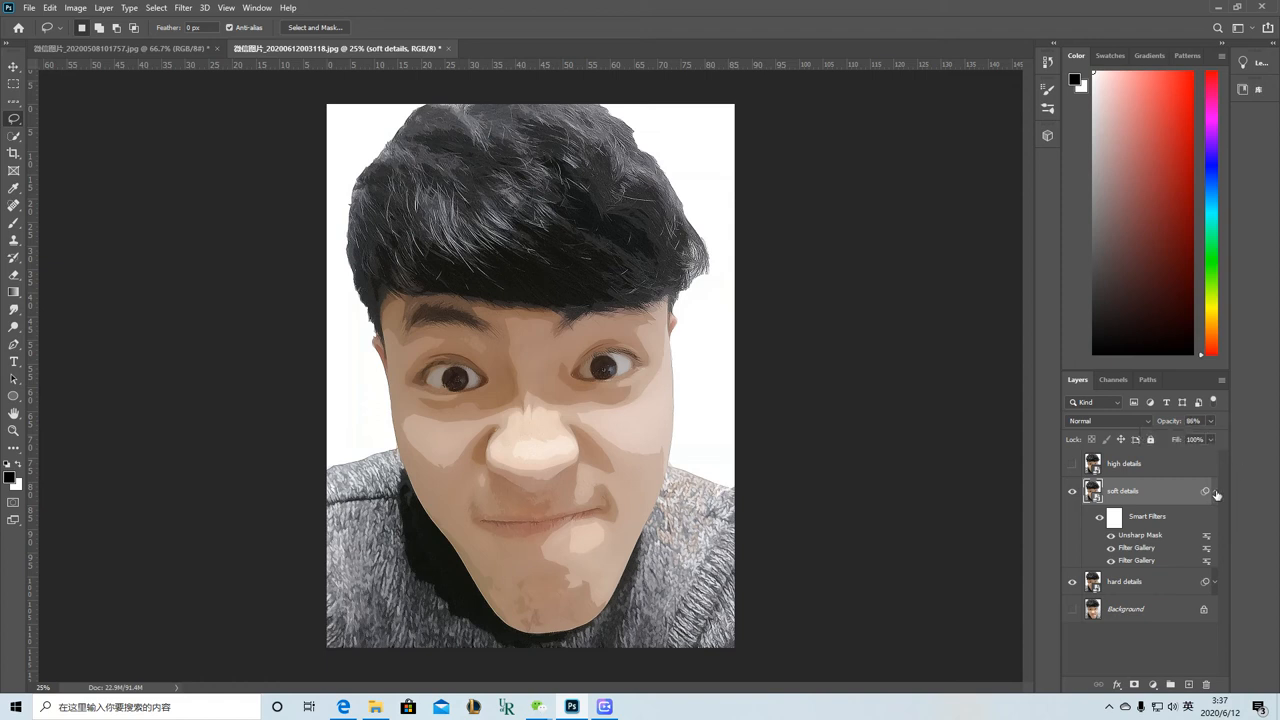
pyautogui.click(1124, 463)
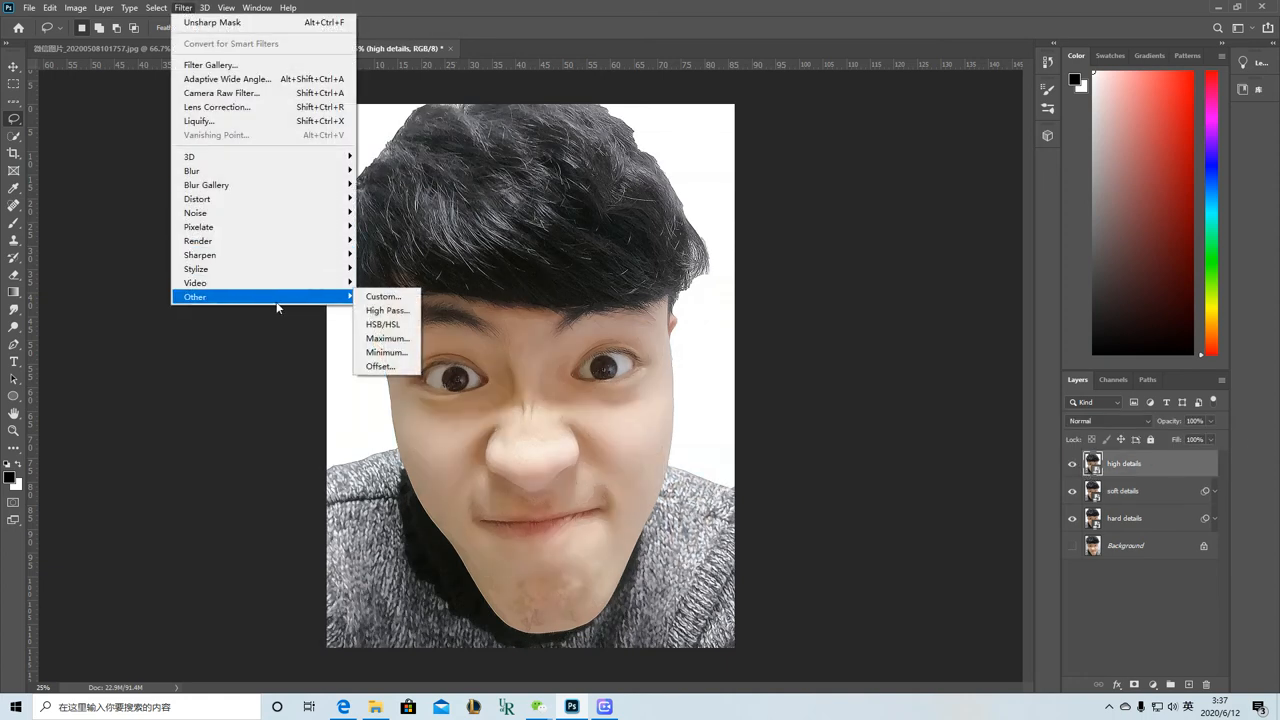
# - Apply a High Pass filter with a 2.0 px radius to high details
pyautogui.click(388, 310)
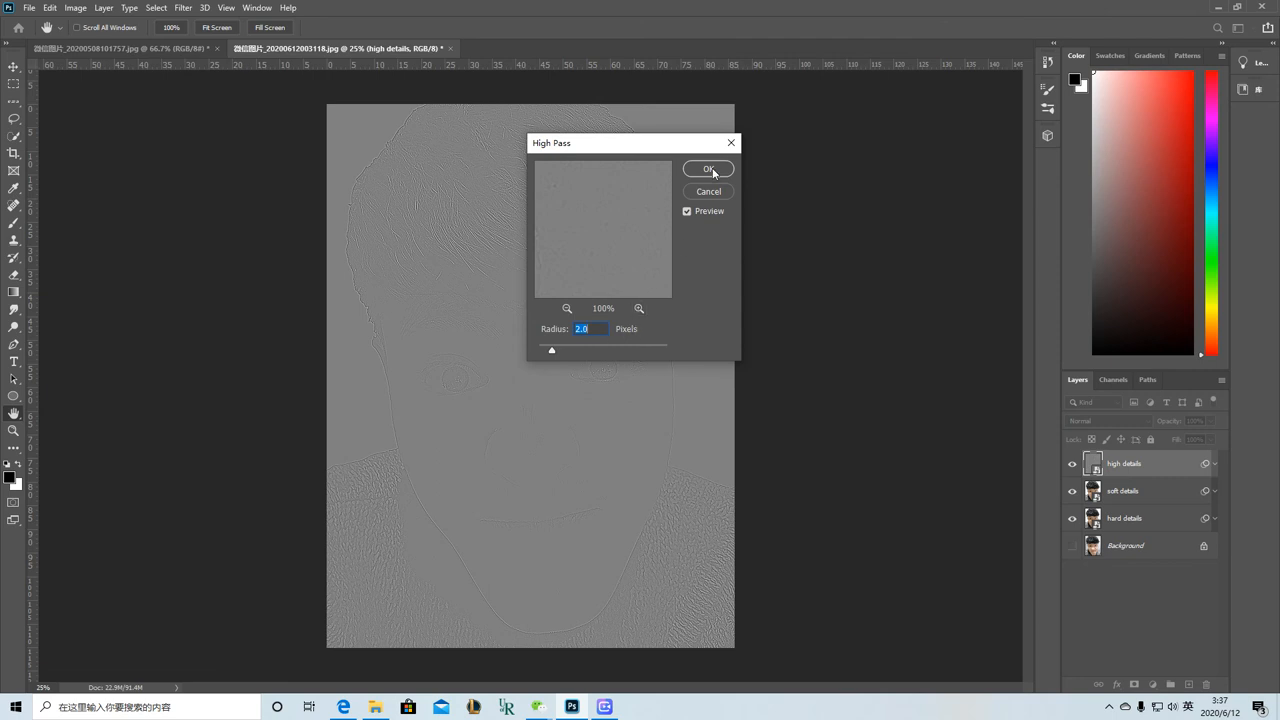
pyautogui.click(708, 168)
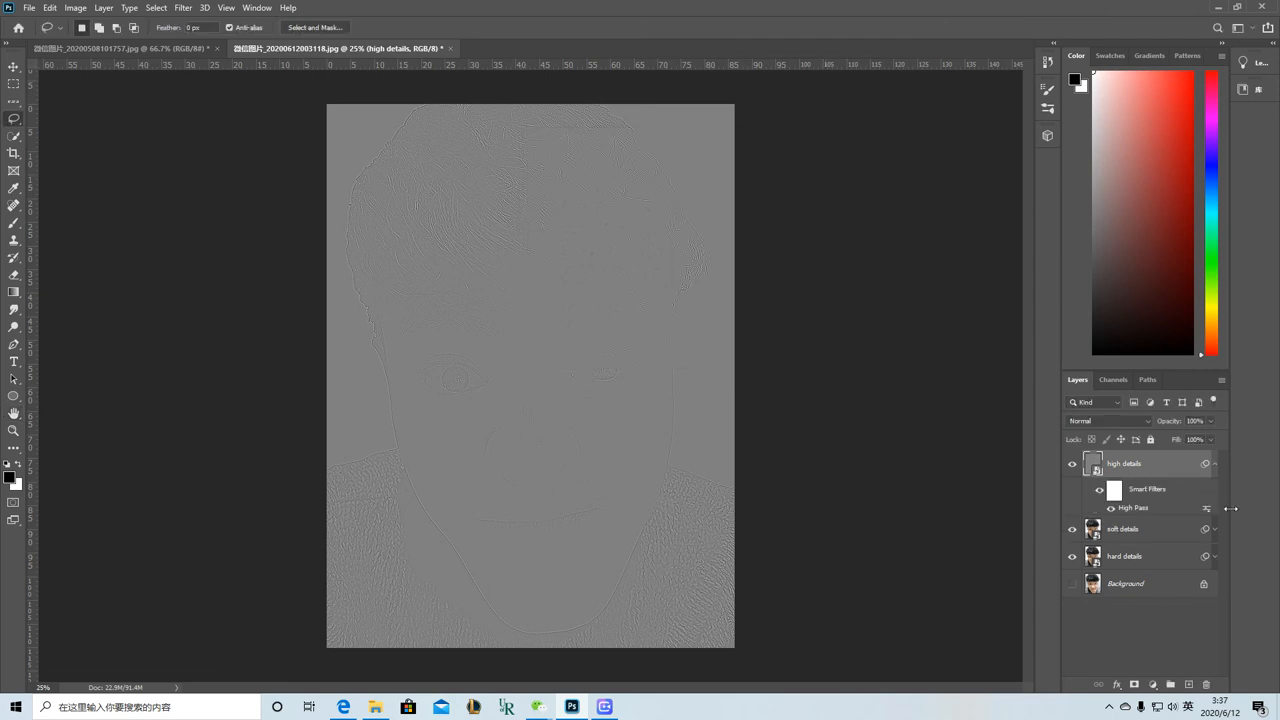
pyautogui.click(1108, 420)
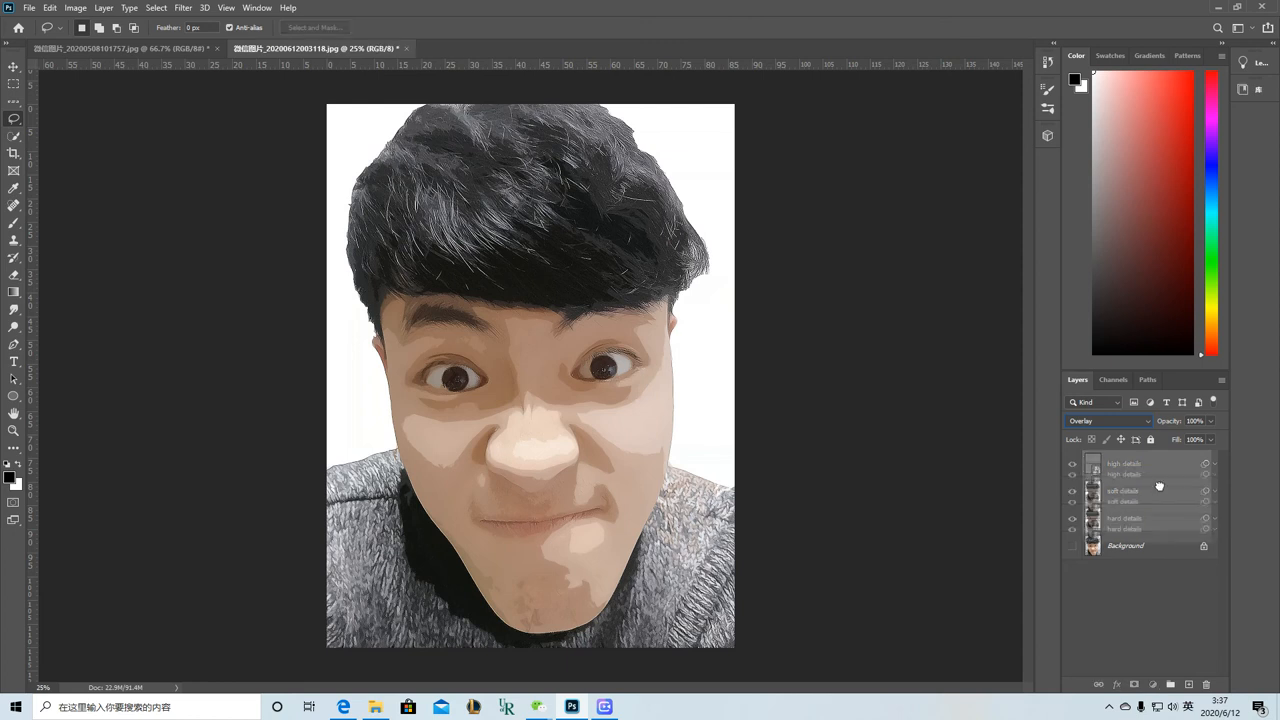
# - Group the three detail layers with Ctrl+G and rename the group 'effect'
pyautogui.press('ctrl+g')
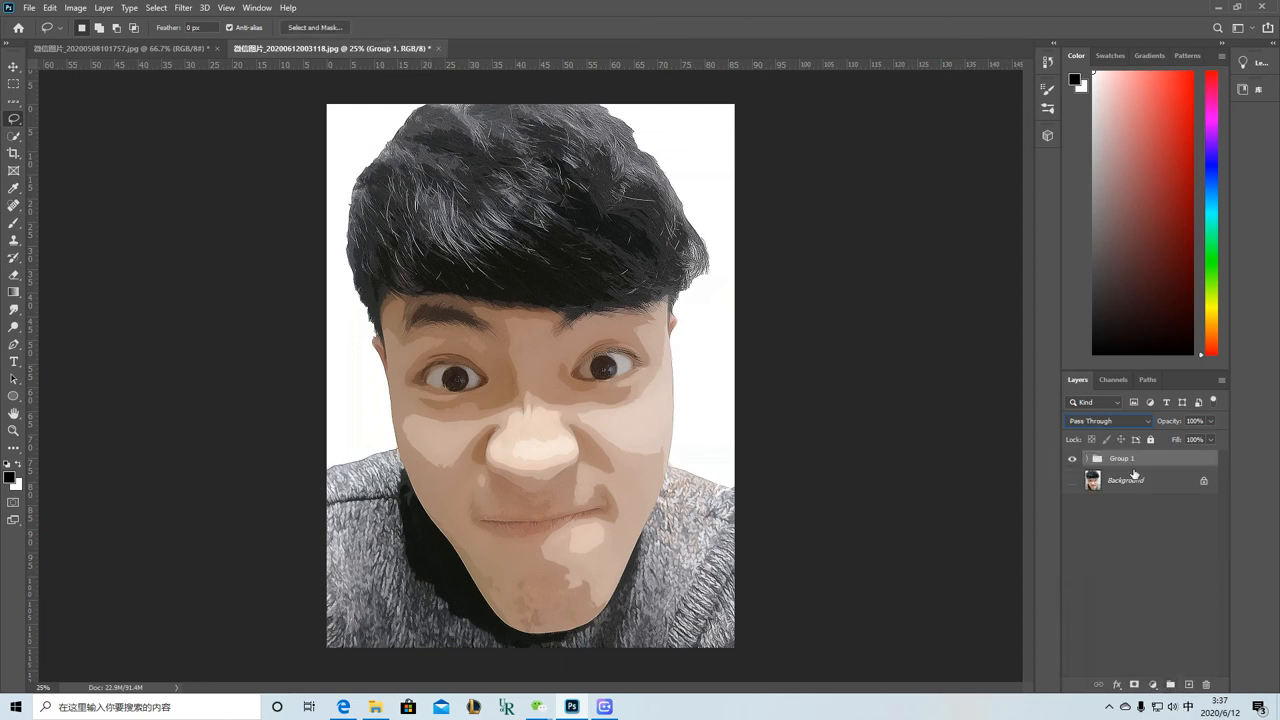
pyautogui.doubleClick(1126, 458)
pyautogui.write('effect')
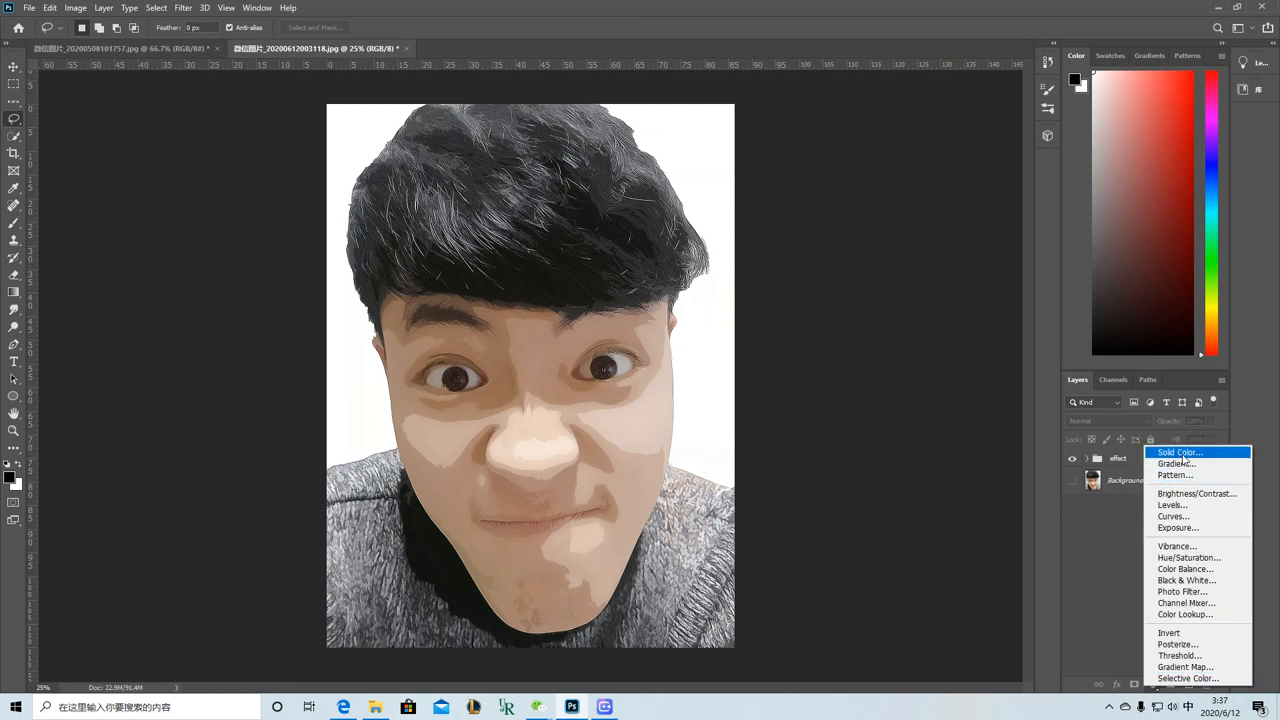
# - Add a Levels adjustment with black input 52 and white input 248
pyautogui.click(1172, 505)
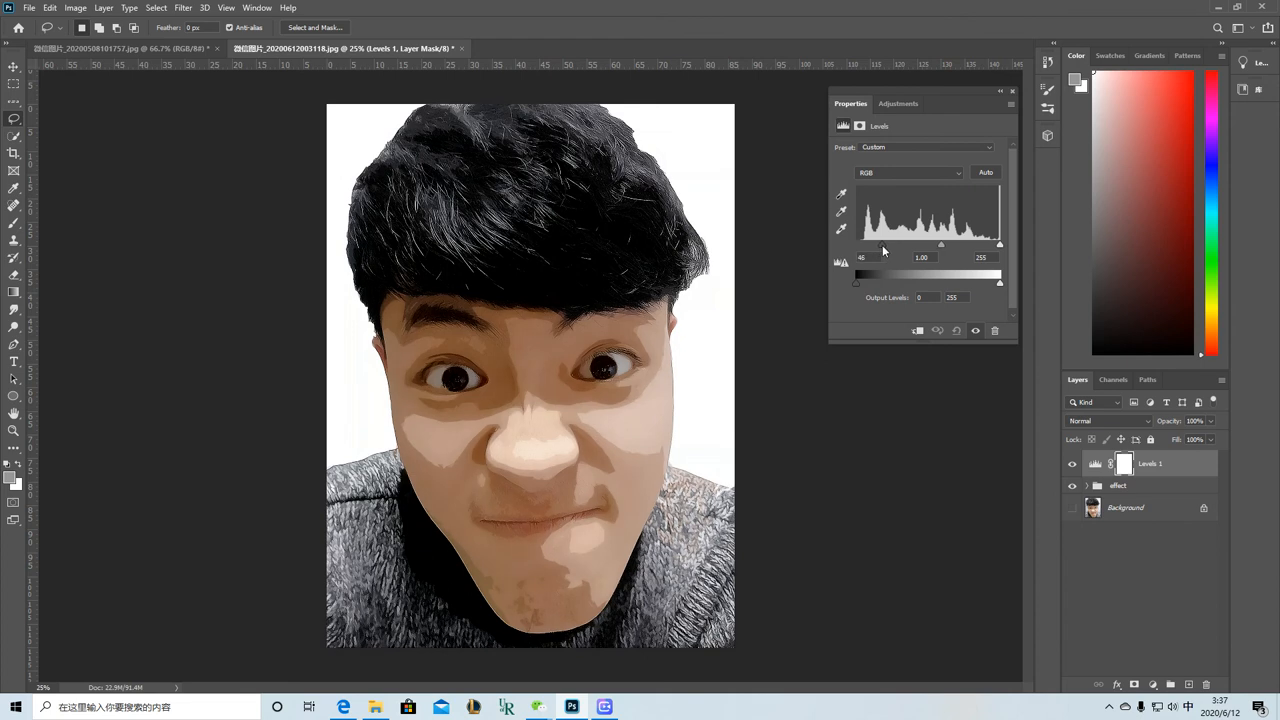
pyautogui.moveTo(999, 244); pyautogui.dragTo(996, 244)
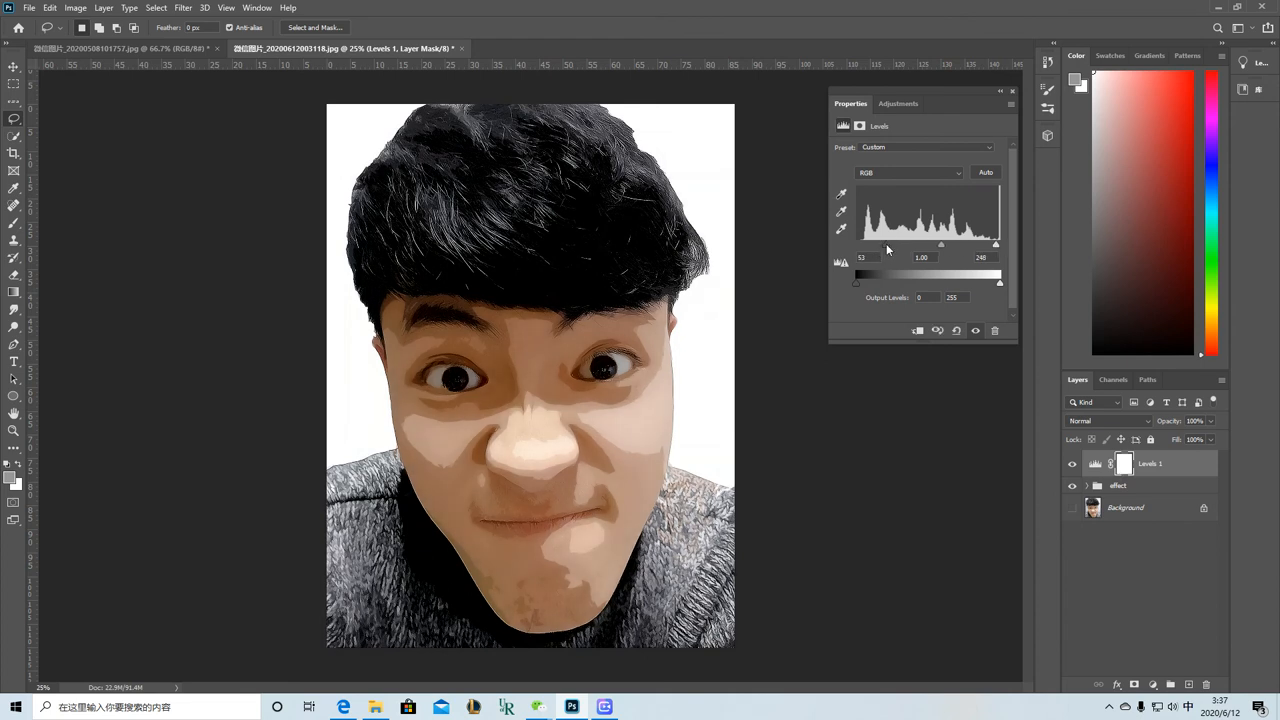
pyautogui.click(1133, 684)
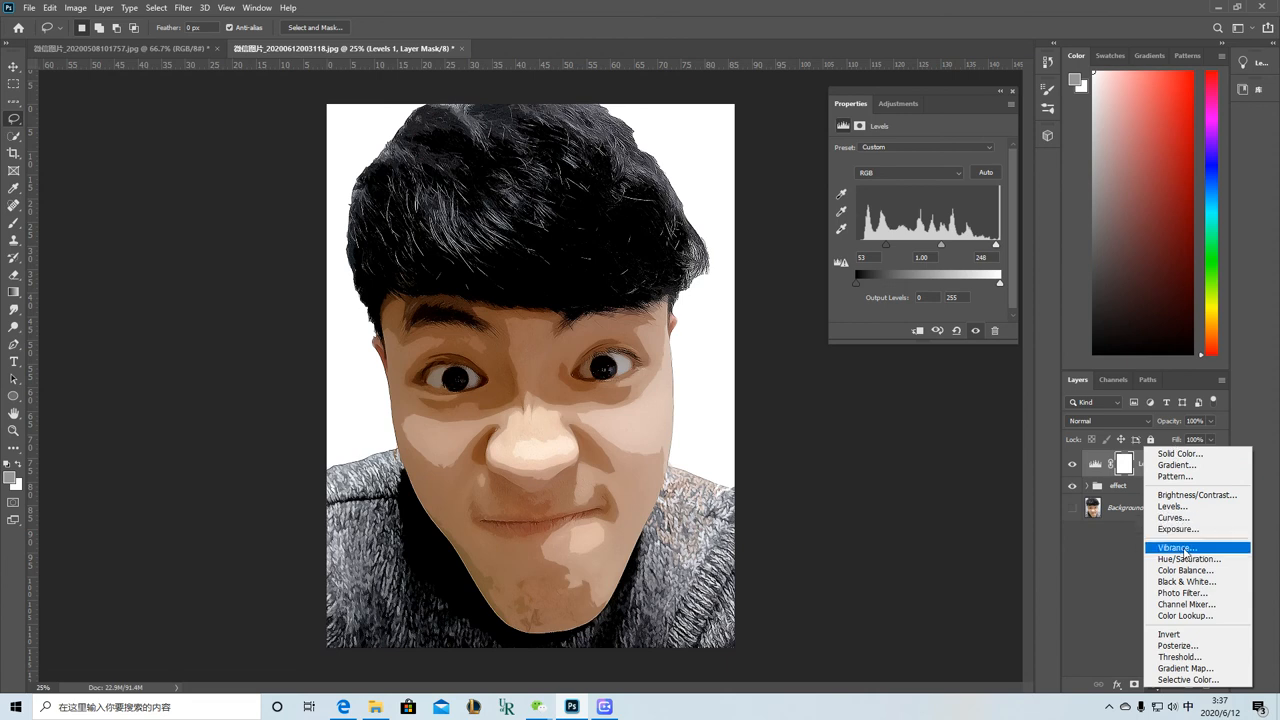
# - Add a Vibrance layer, then Color Balance with Midtones Red +27 and shadows and highlights toward red
pyautogui.click(1177, 547)
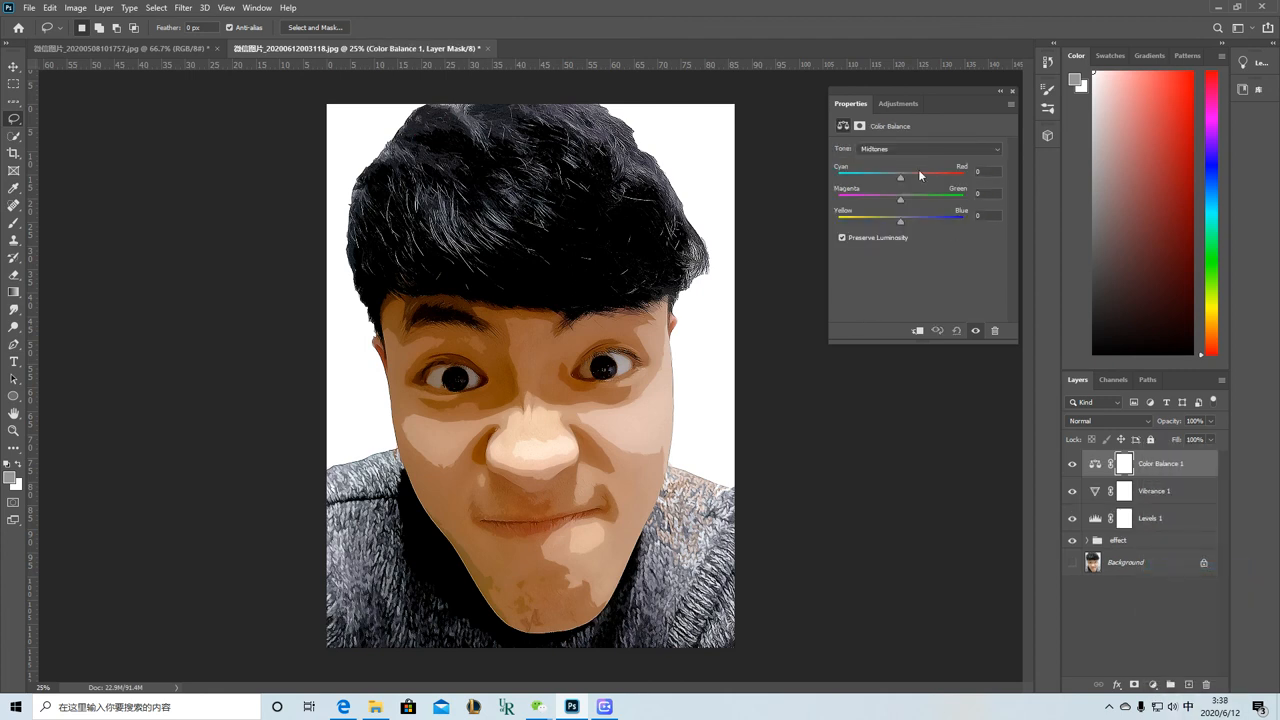
pyautogui.moveTo(900, 176); pyautogui.dragTo(918, 176)
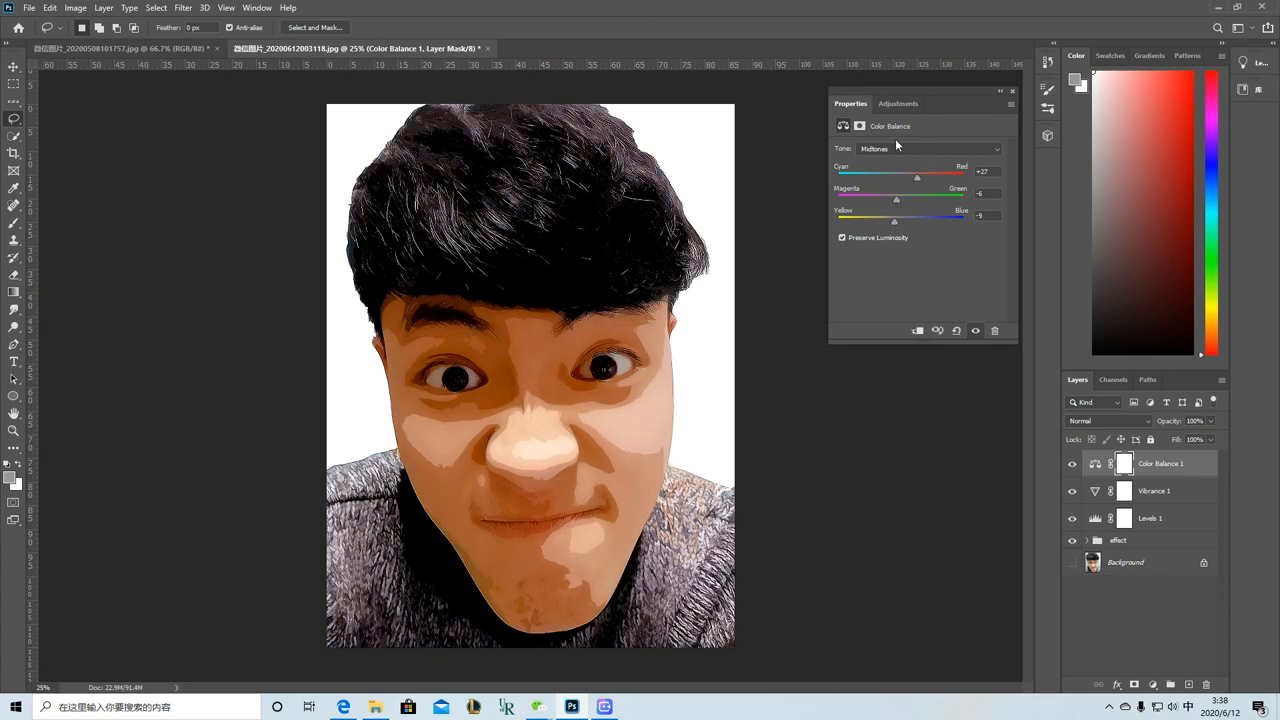
pyautogui.click(928, 148)
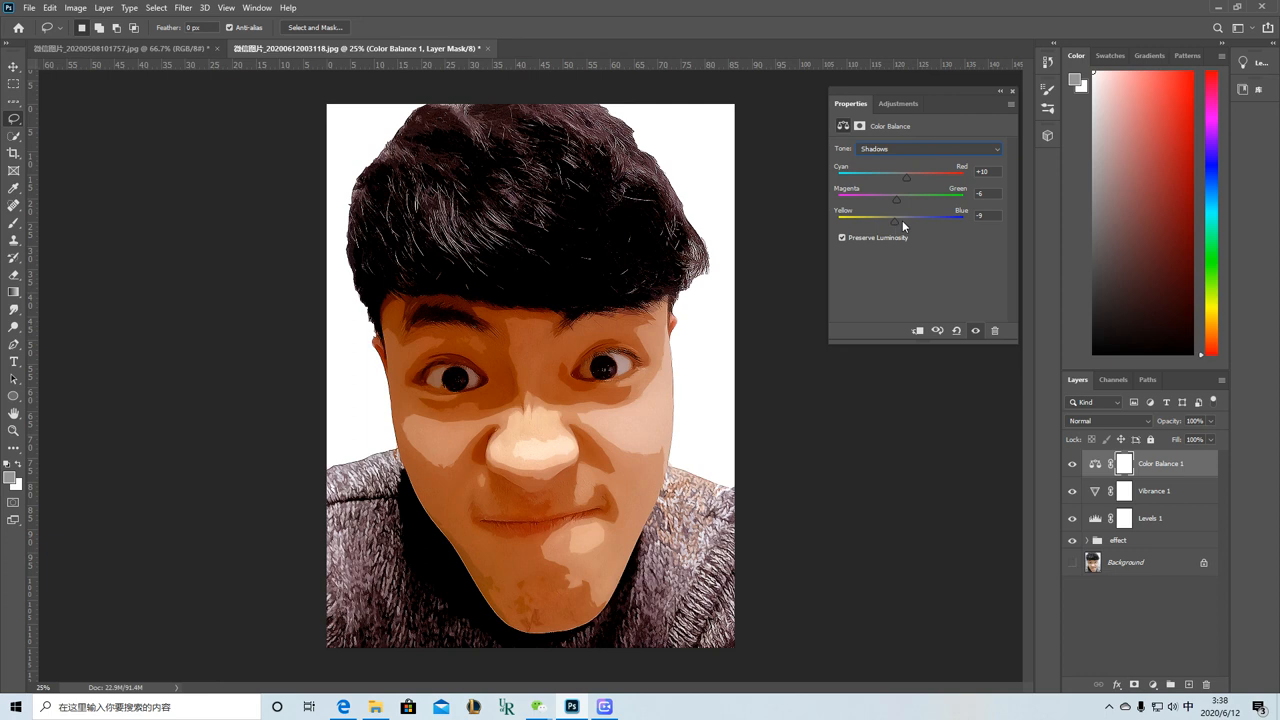
pyautogui.click(928, 148)
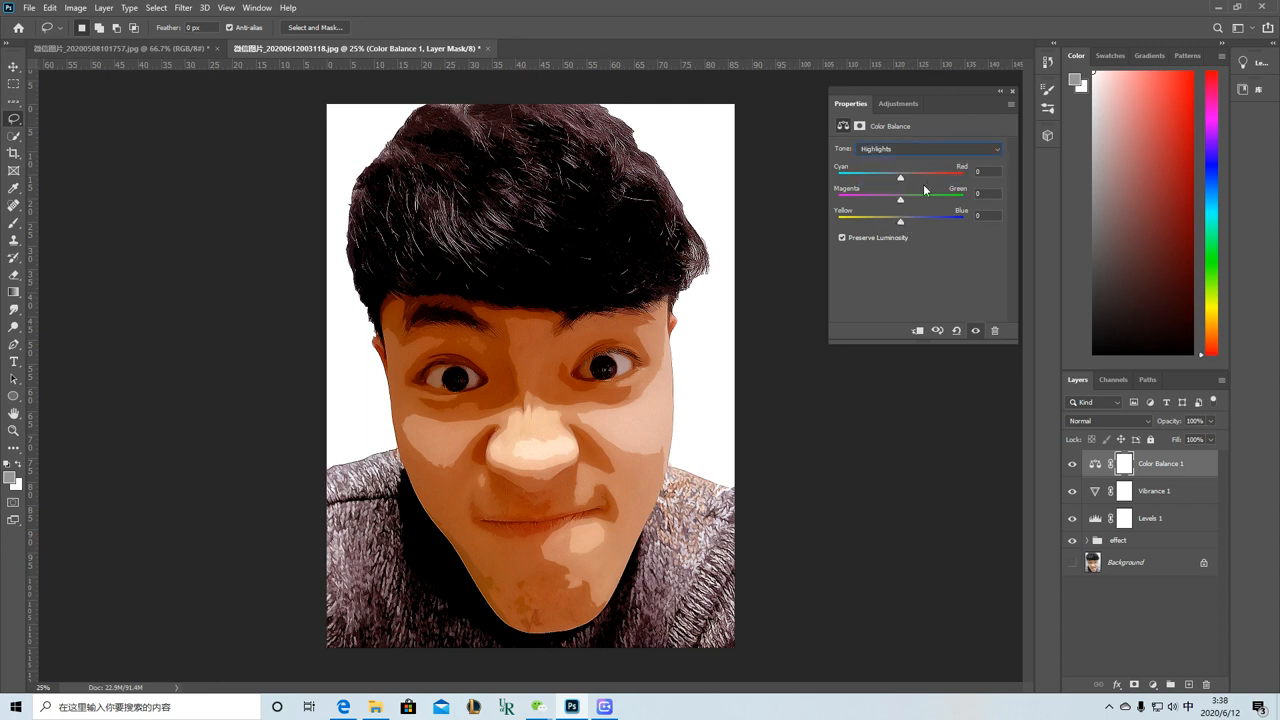
pyautogui.moveTo(899, 177); pyautogui.dragTo(908, 177)
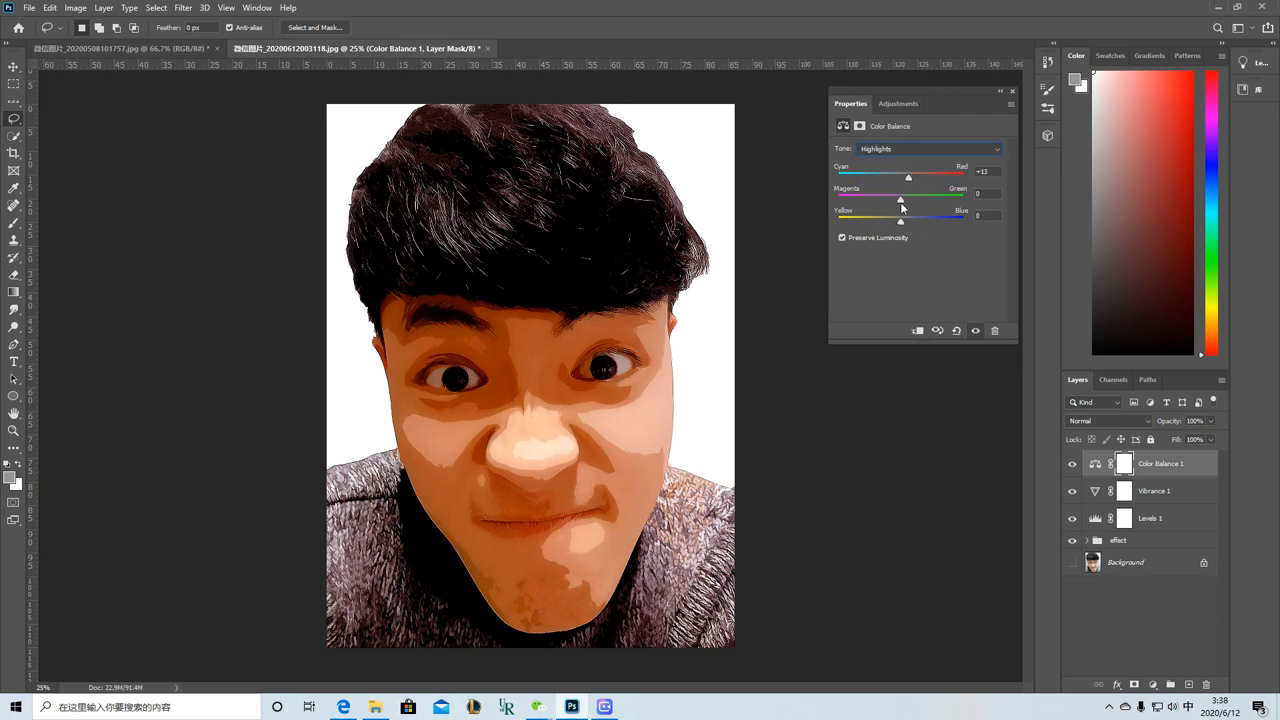
pyautogui.moveTo(908, 199); pyautogui.dragTo(896, 199)
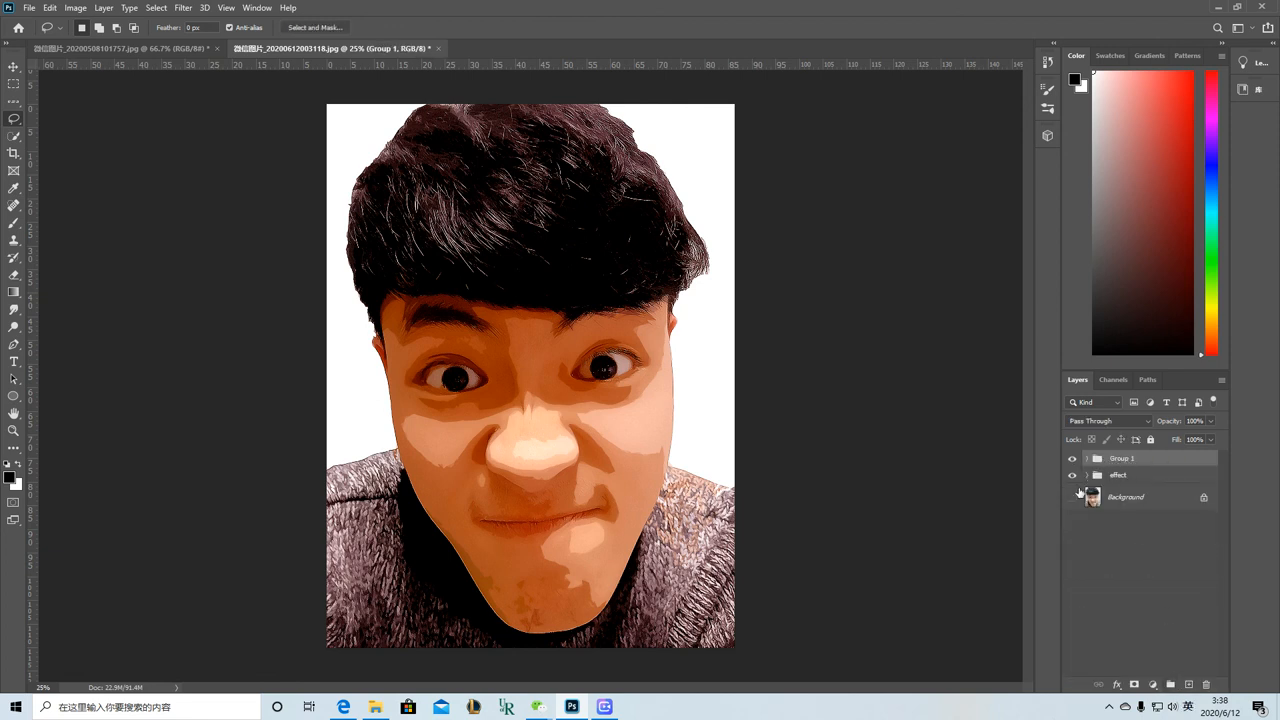
# - Hide the effect group and Group 1 to compare against the original Background photo
pyautogui.click(1073, 458)
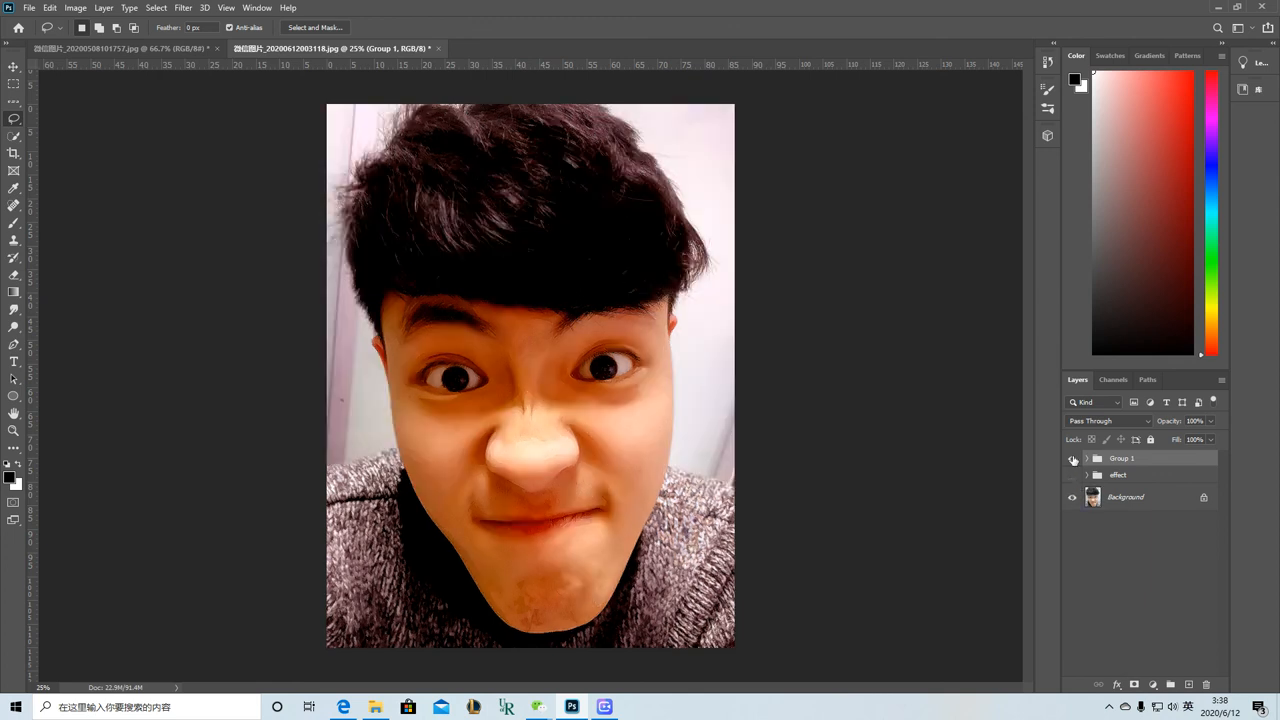
pyautogui.click(1073, 458)
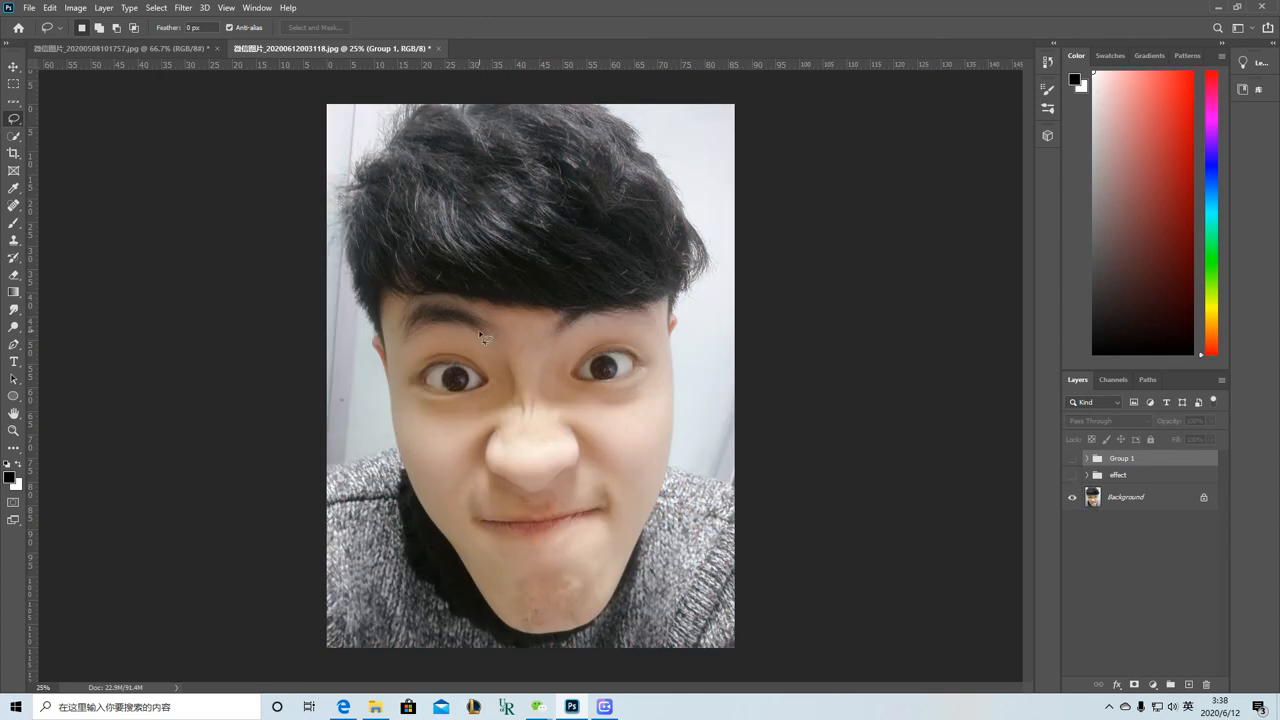
pyautogui.moveTo(1013, 523)
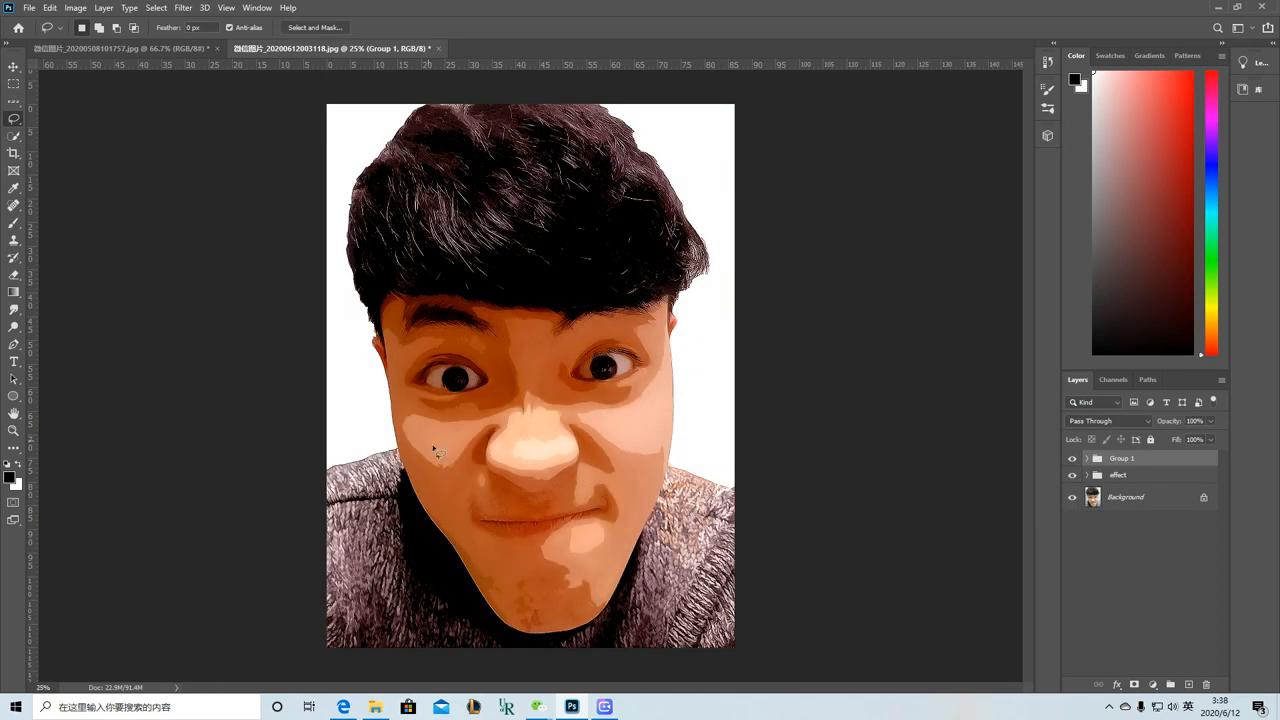
pyautogui.moveTo(533, 390)
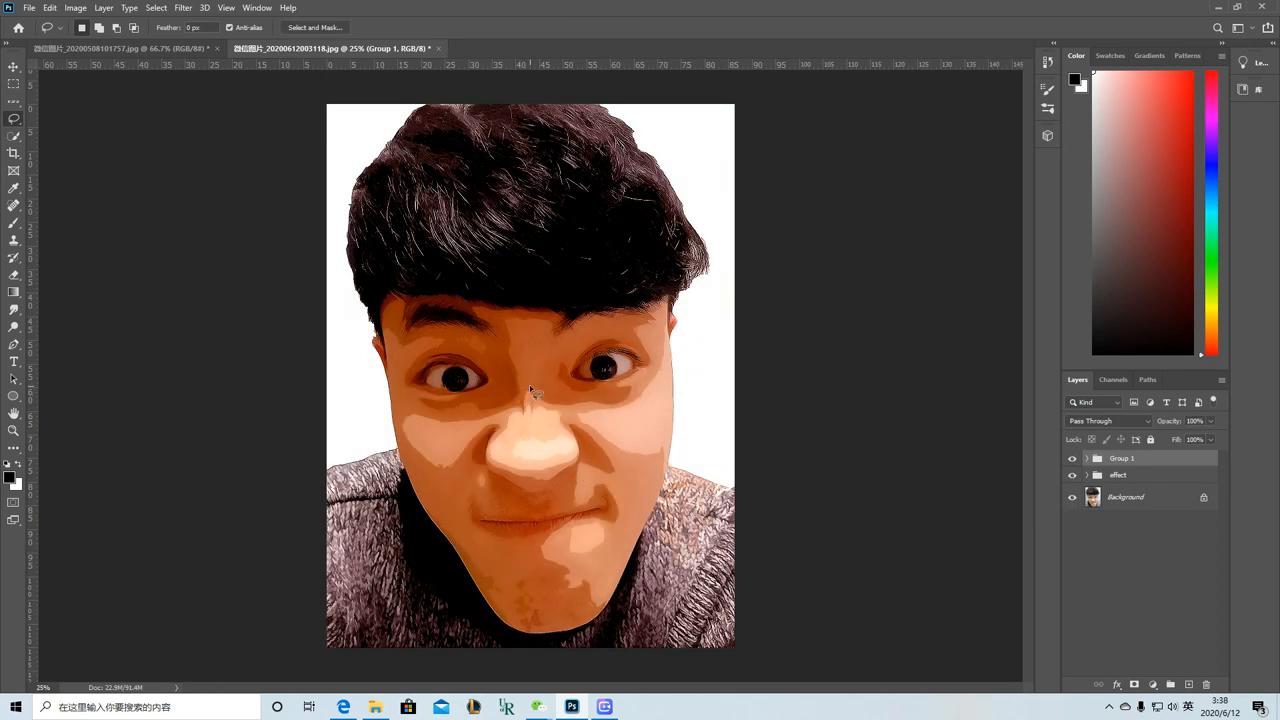